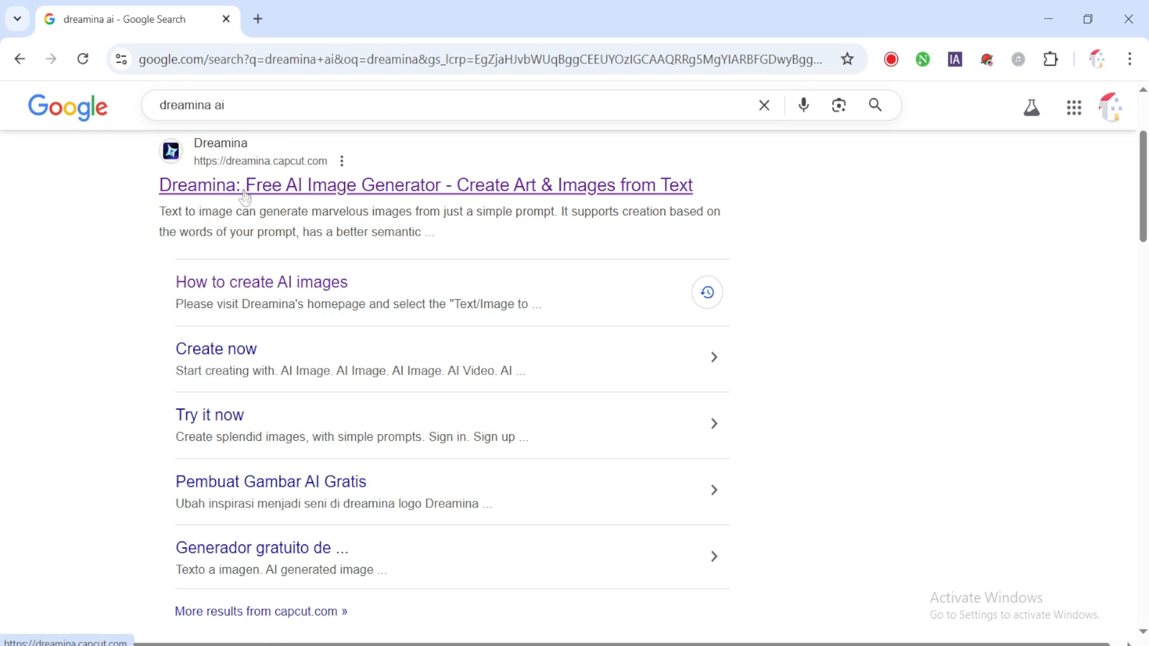
Open the 'Dreamina: Free AI Image Generator' result from the Google search
left_click(425, 185)
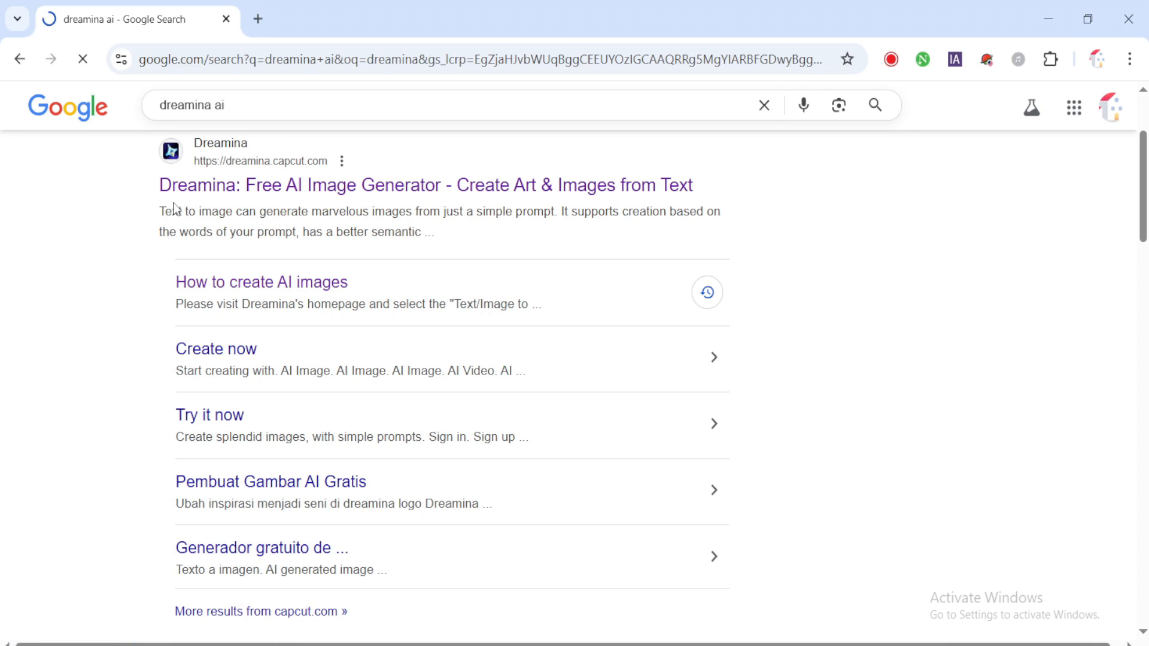
left_click(426, 185)
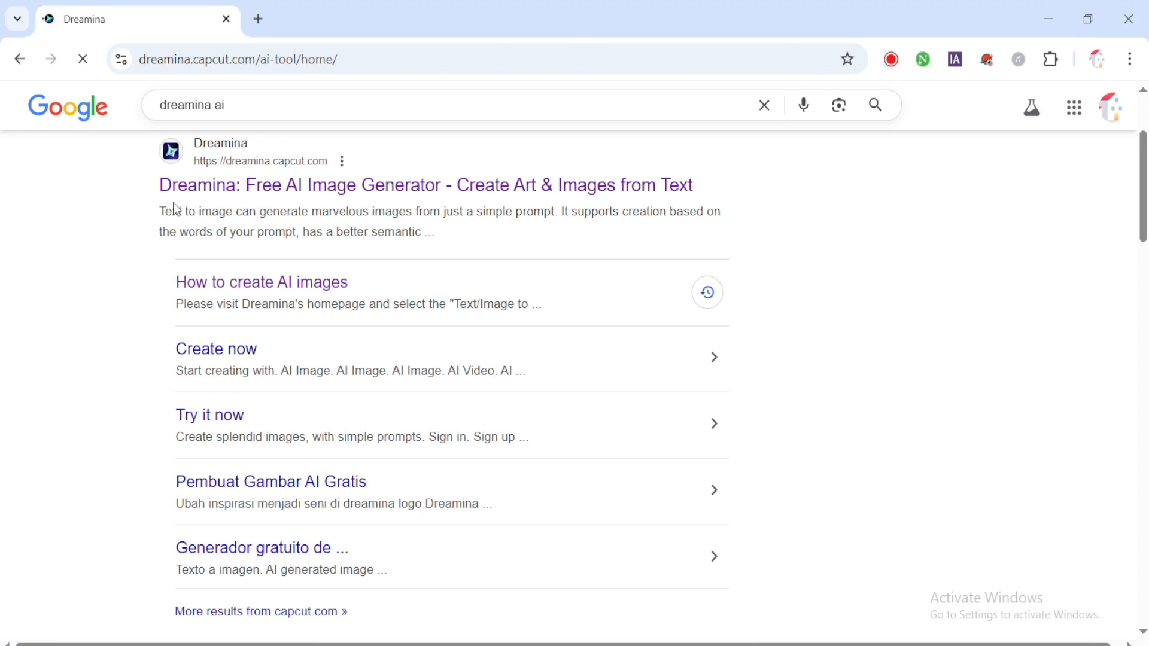
Browse the AI Video and AI Avatar modes, then return to AI Image mode
left_click(426, 185)
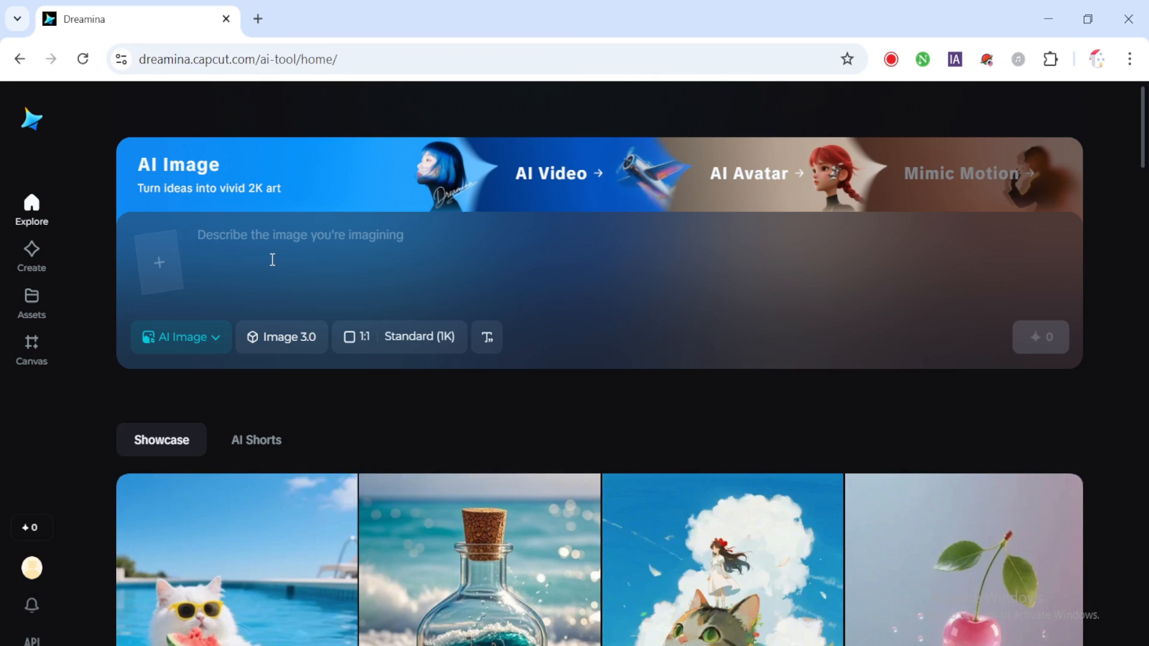
mouse_move(370, 247)
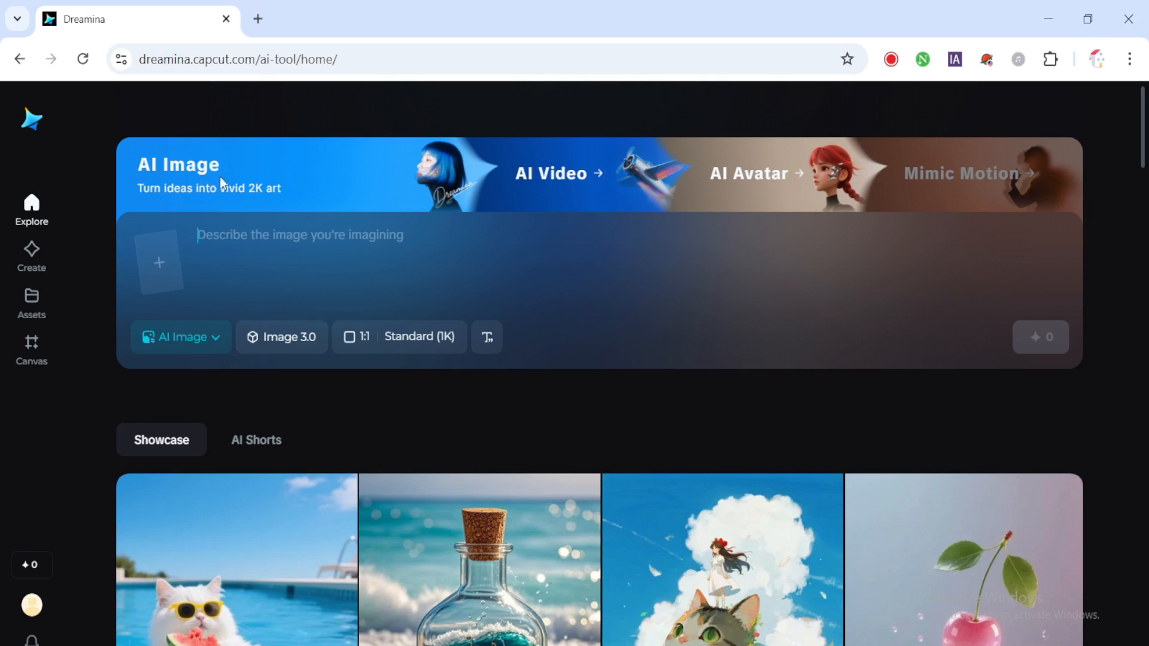
mouse_move(487, 187)
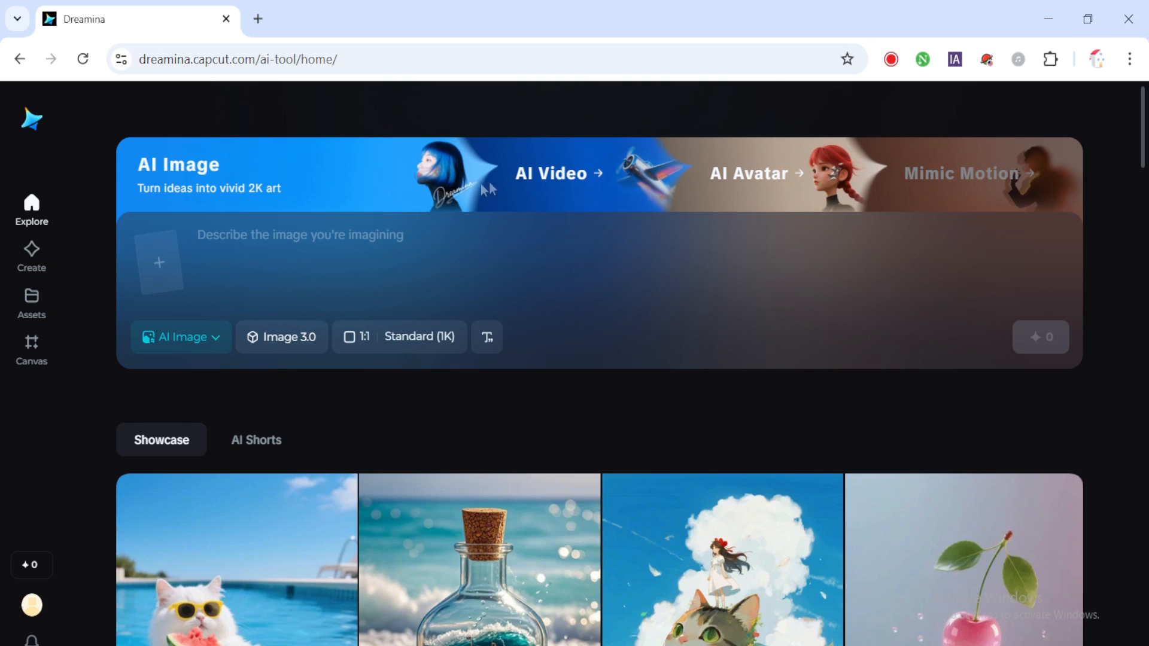
left_click(551, 172)
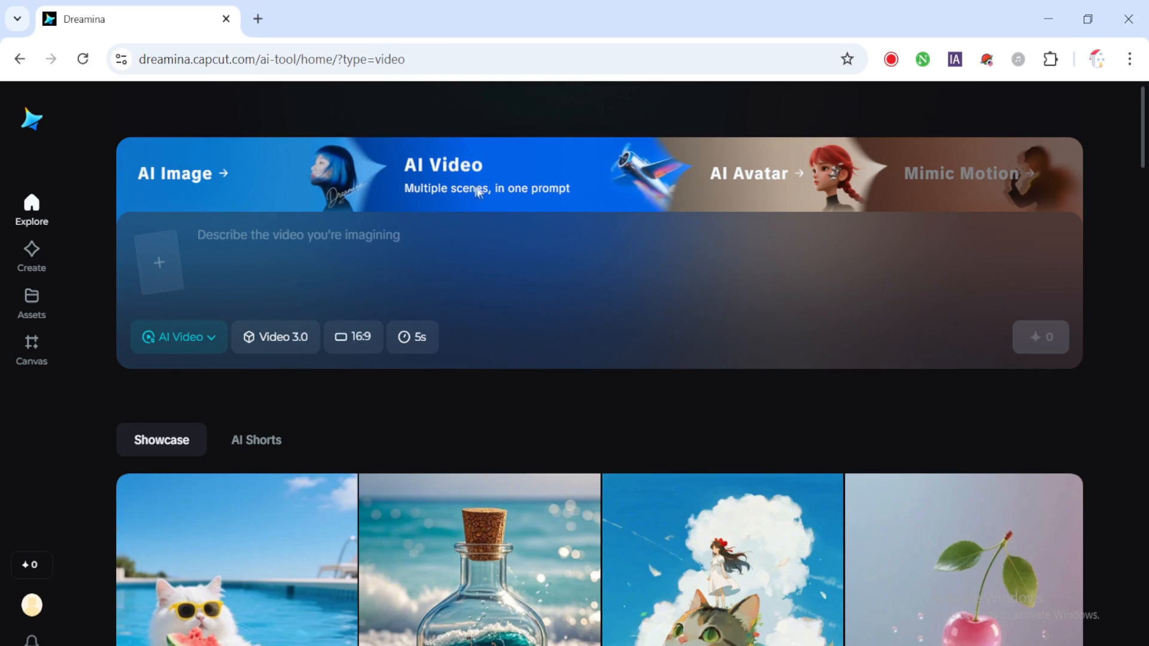
left_click(750, 174)
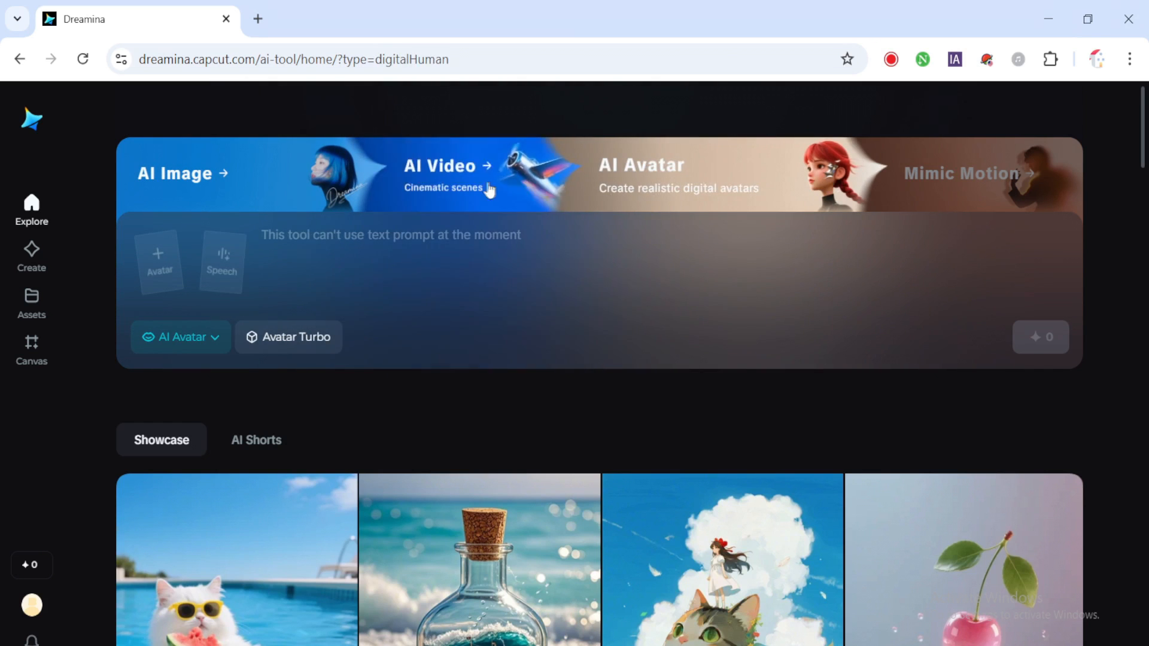
mouse_move(231, 185)
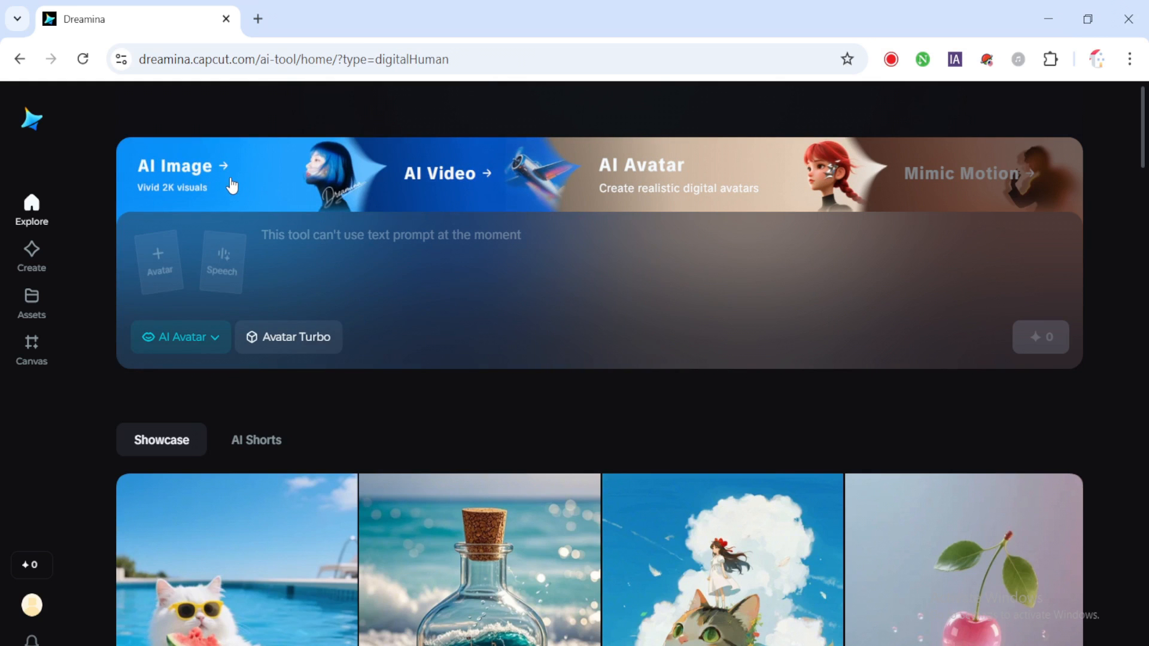
left_click(439, 173)
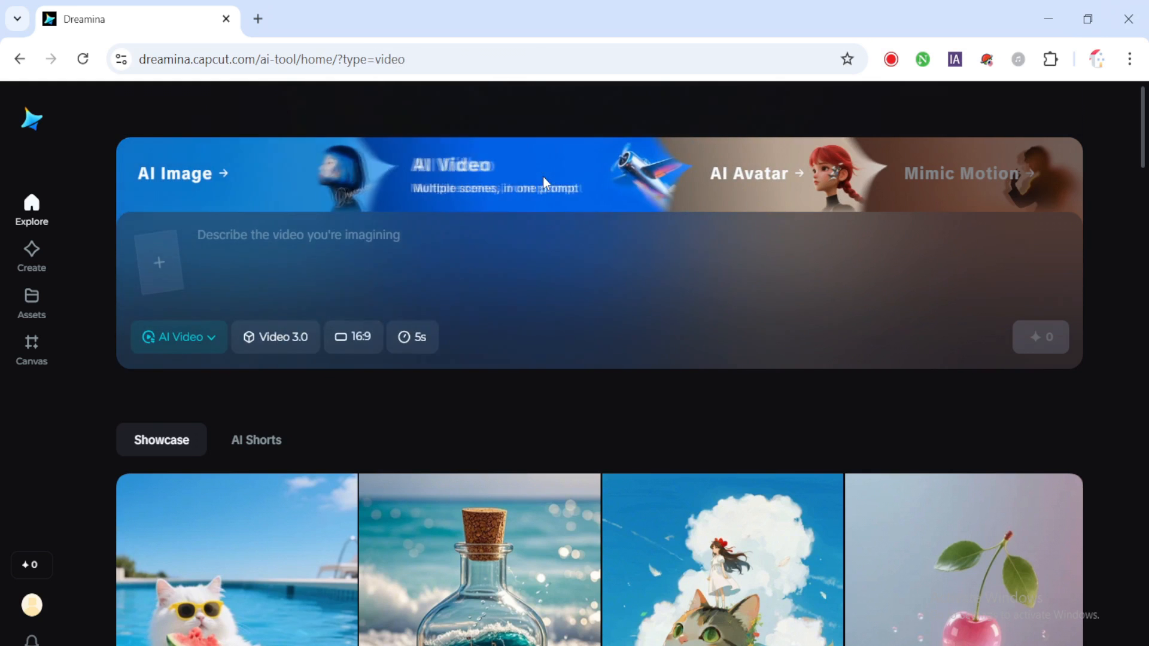
left_click(175, 174)
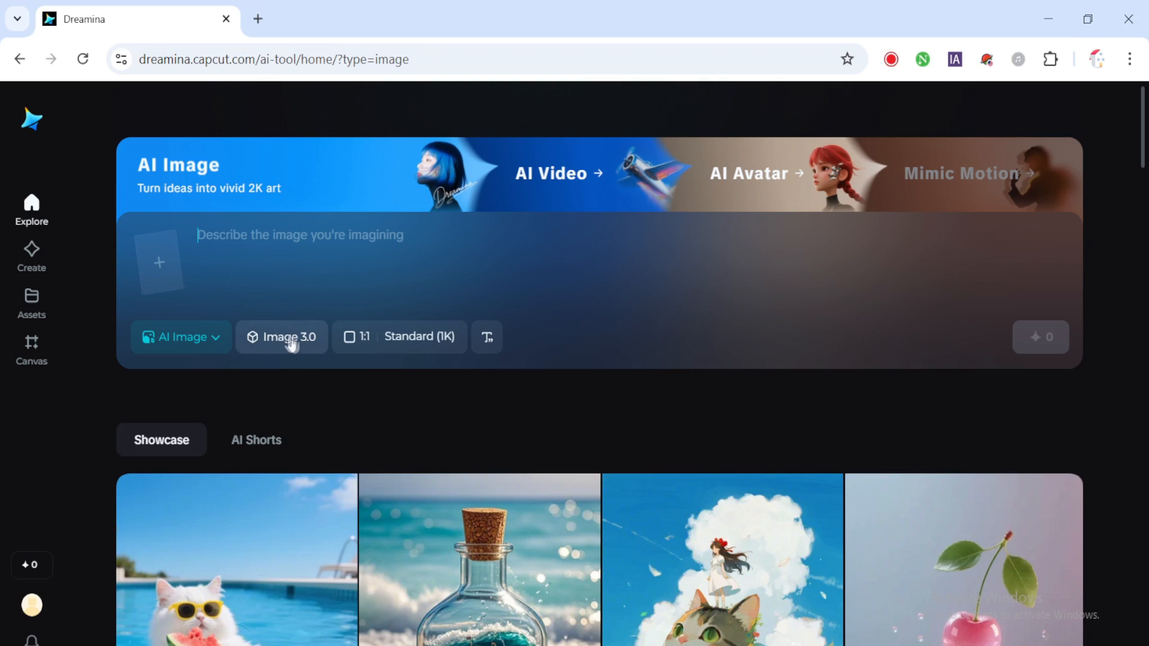
Keep Image 3.0 and set a 16:9 aspect ratio at High (2K), 2560×1440
left_click(280, 337)
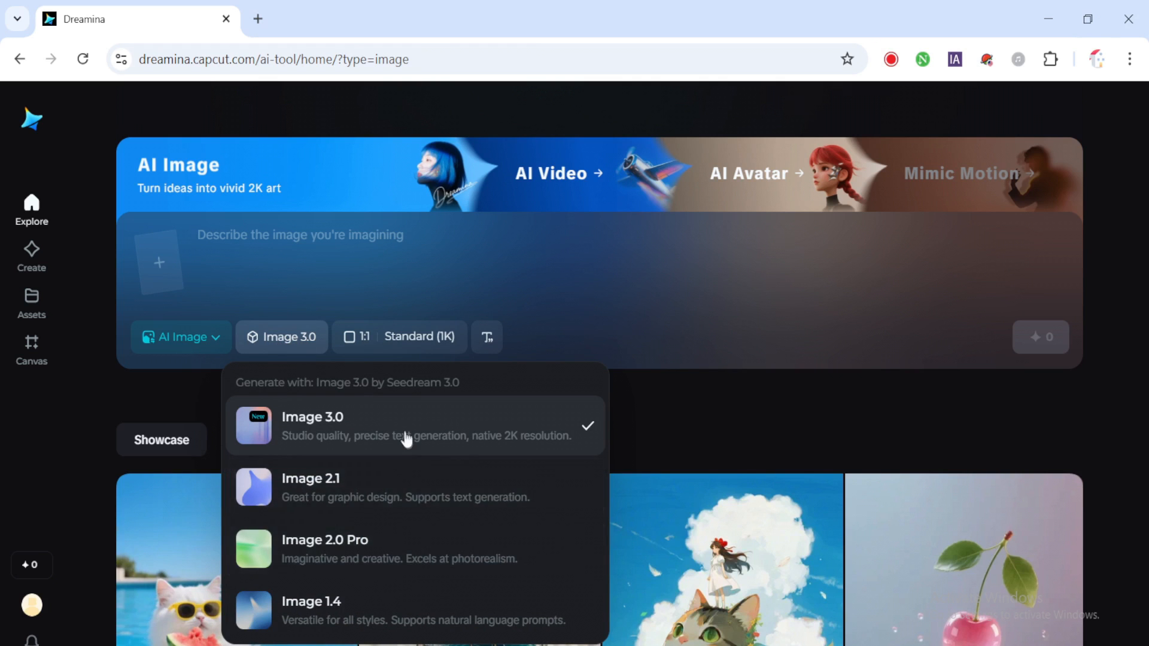
left_click(399, 337)
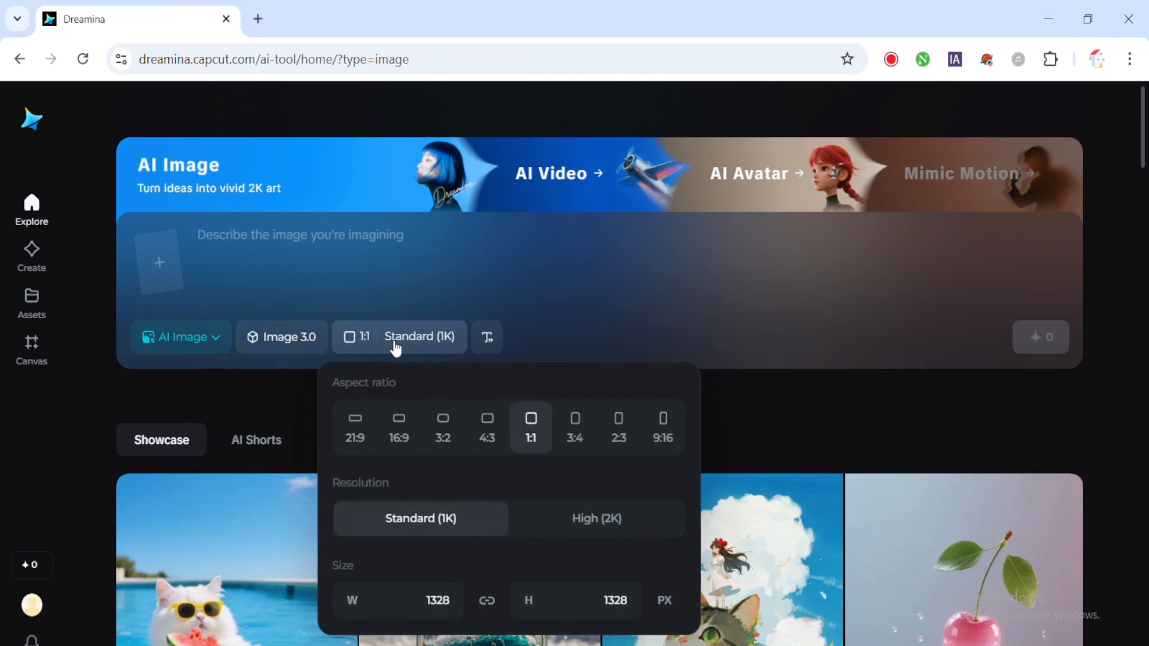
left_click(662, 427)
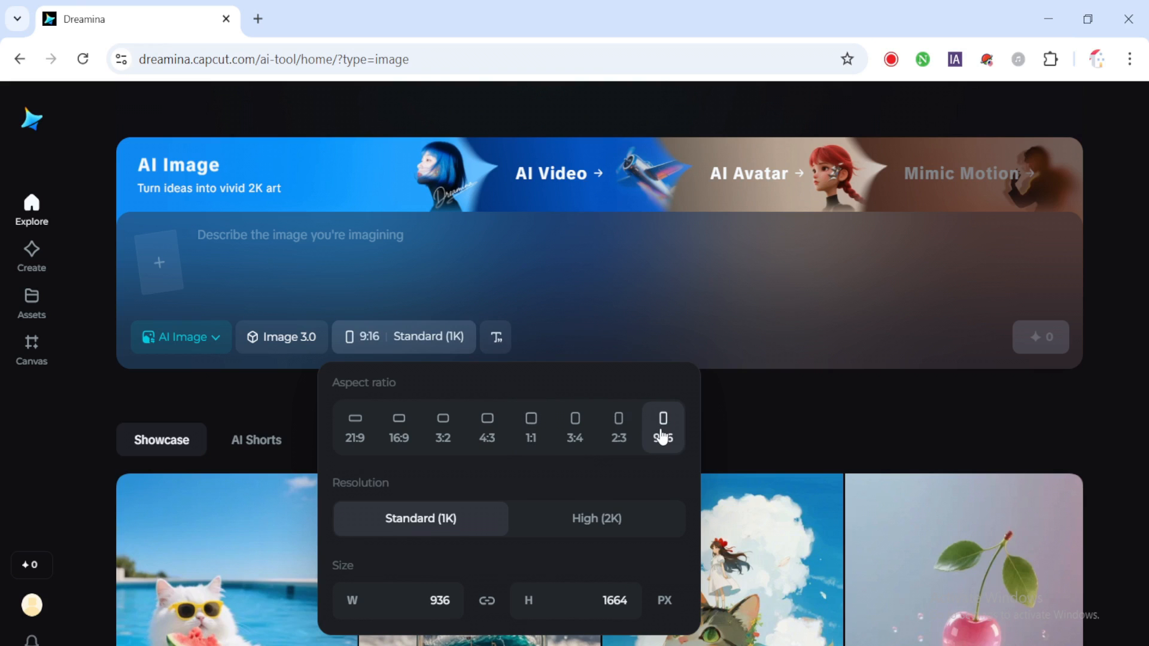
left_click(574, 427)
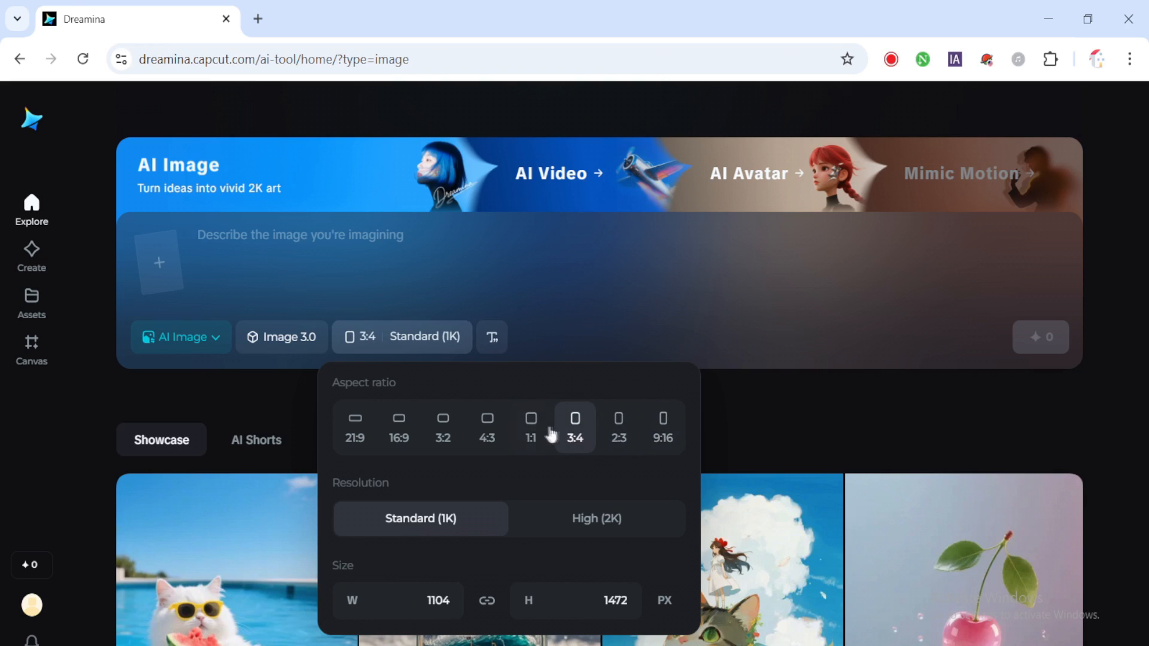
left_click(531, 427)
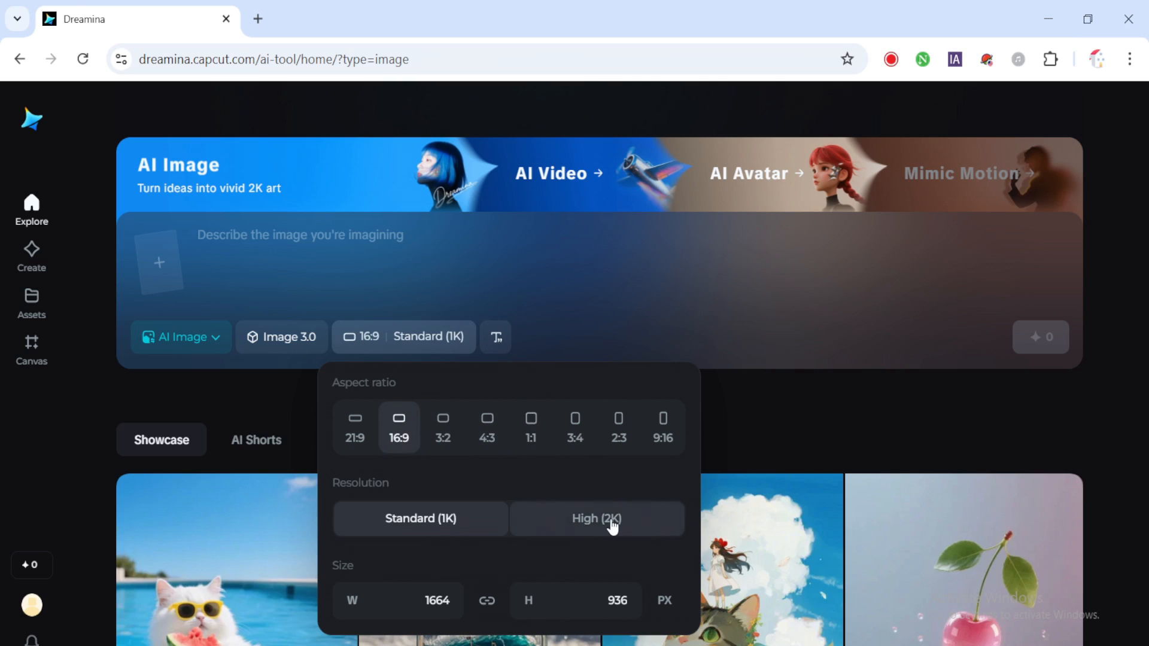
left_click(596, 518)
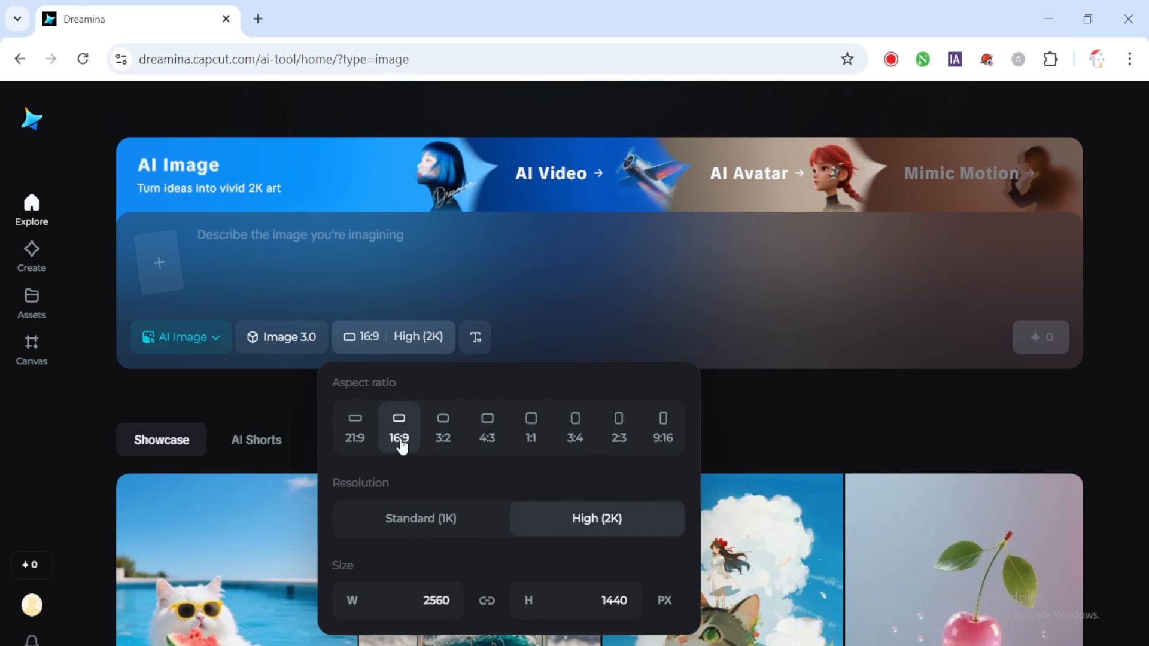
mouse_move(621, 524)
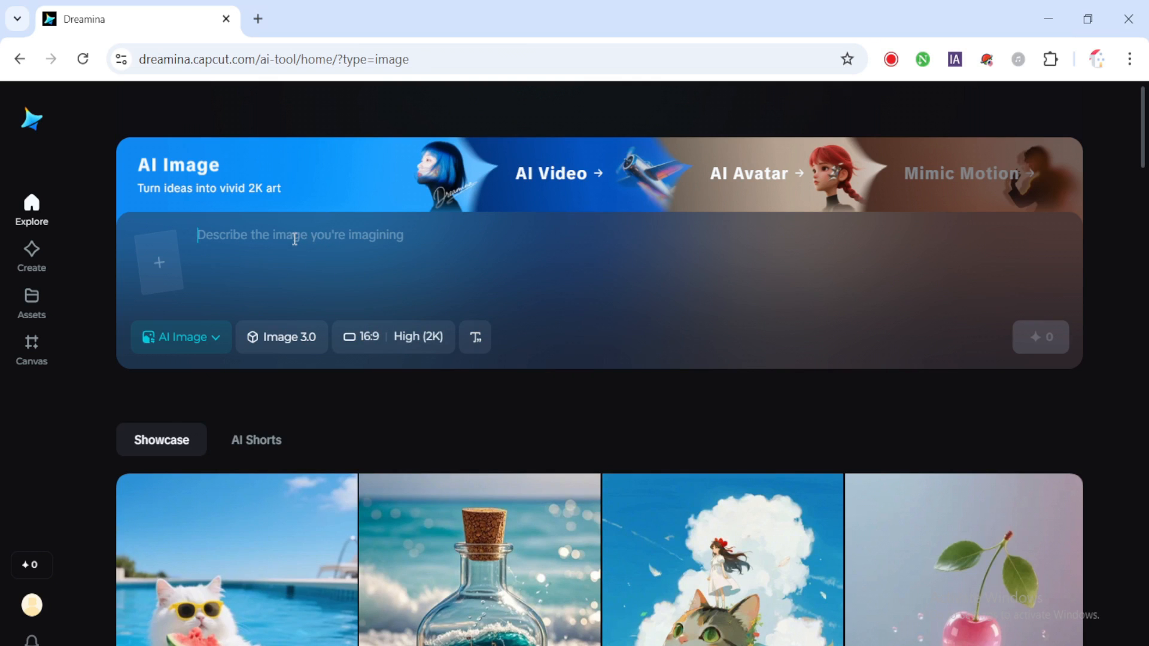
Paste the soldiers-in-tall-grass prompt and generate four 16:9 images
right_click(293, 238)
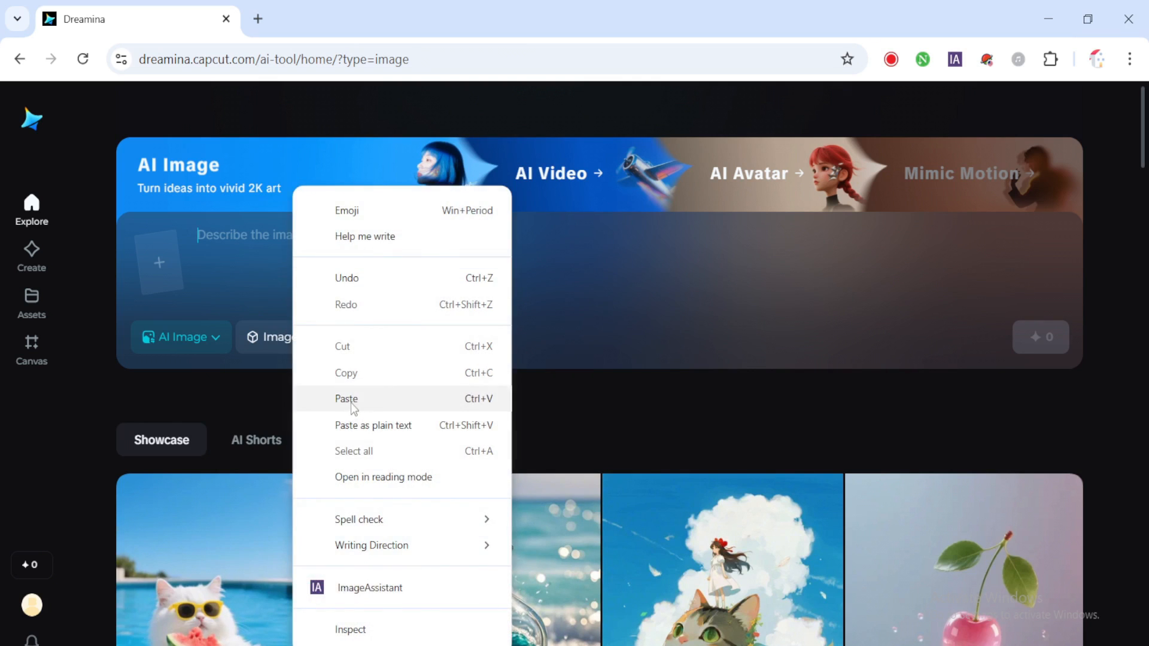
left_click(347, 399)
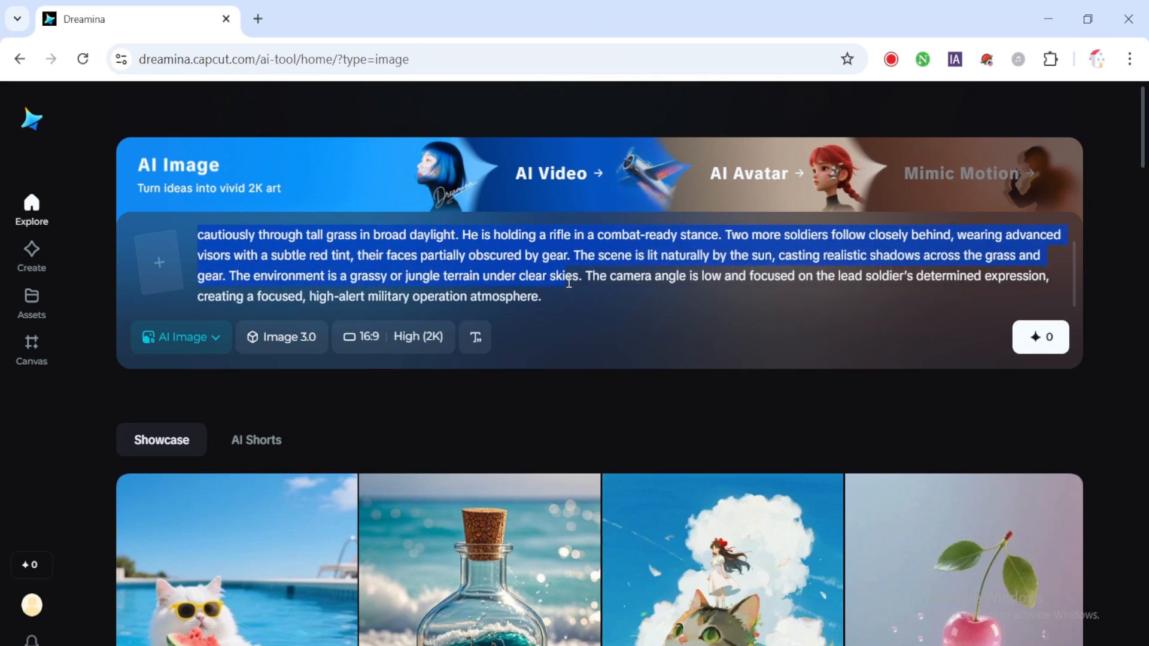
left_click(540, 296)
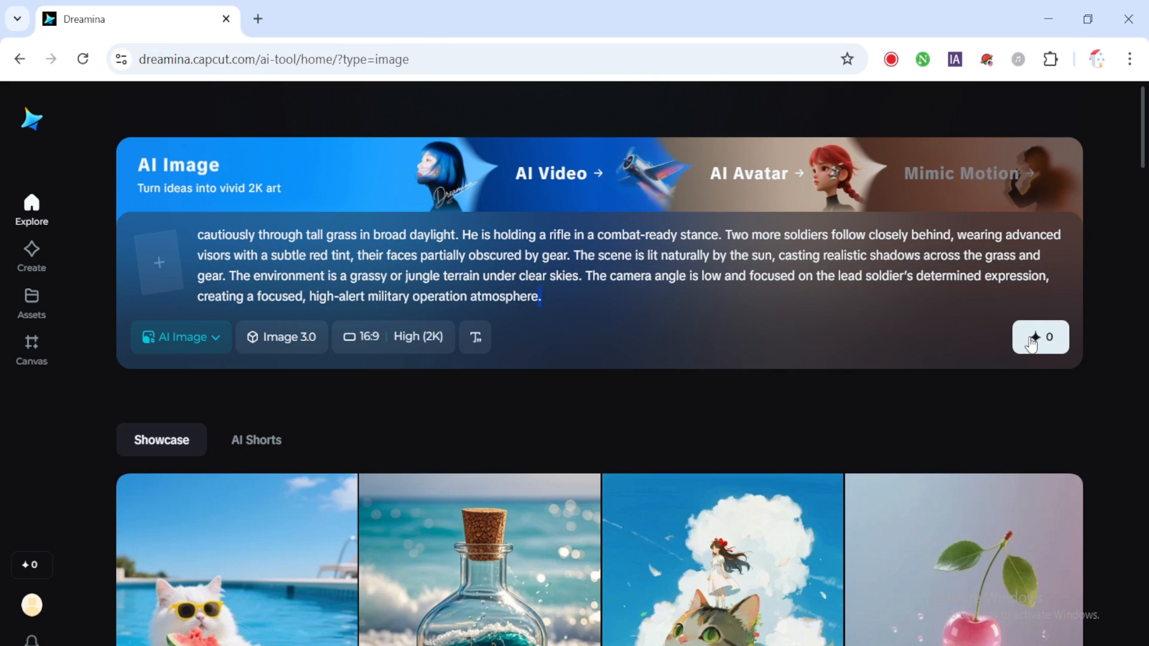
left_click(1039, 338)
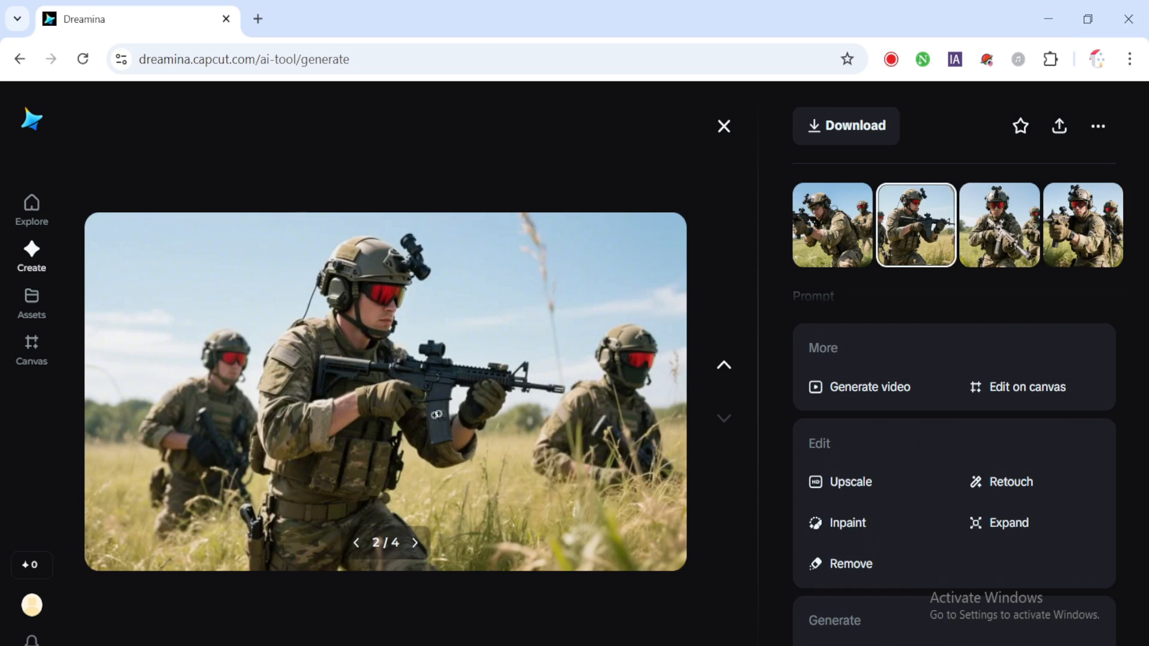
Step the viewer forward to the fourth of the four soldier images
left_click(414, 544)
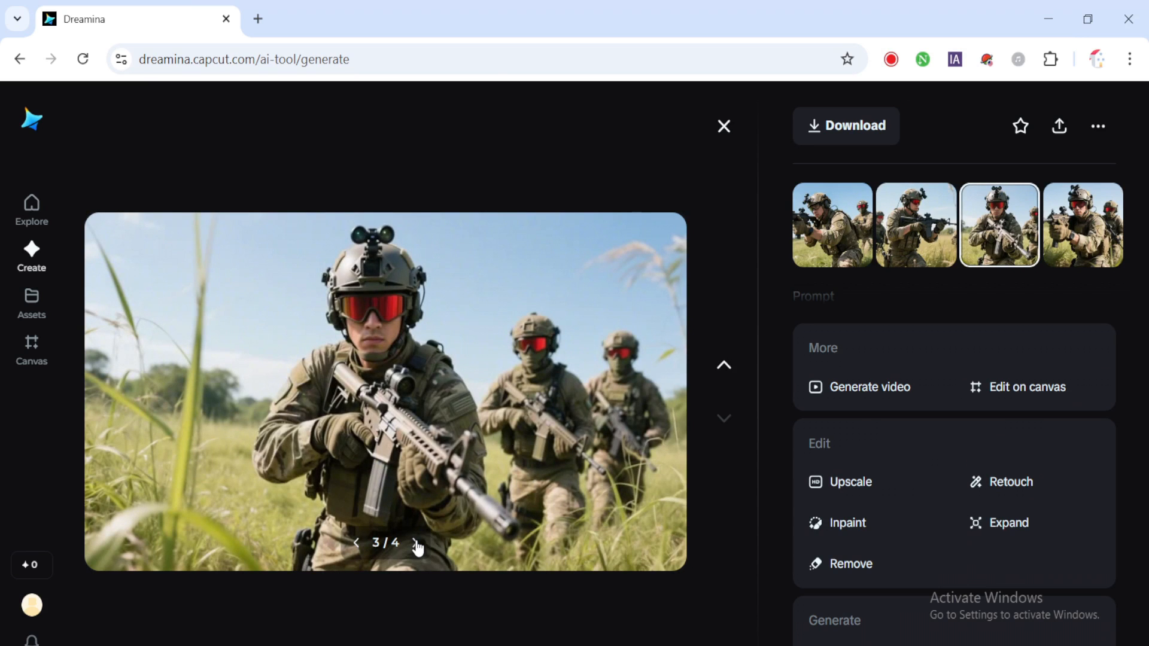
left_click(416, 543)
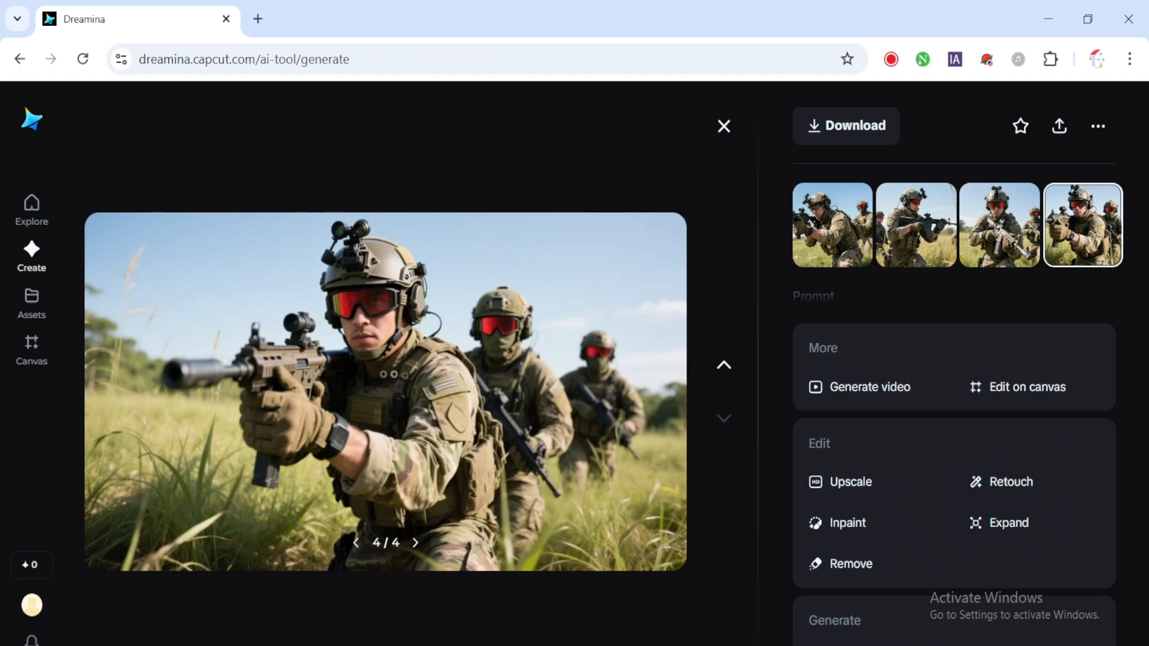
mouse_move(833, 371)
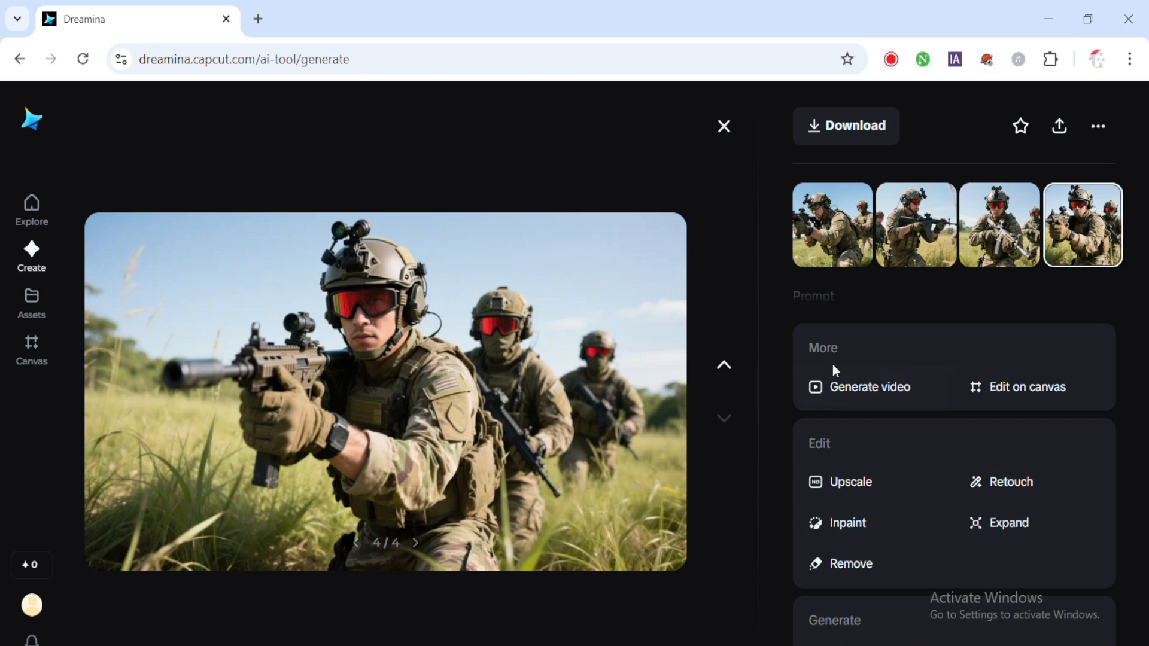
mouse_move(869, 387)
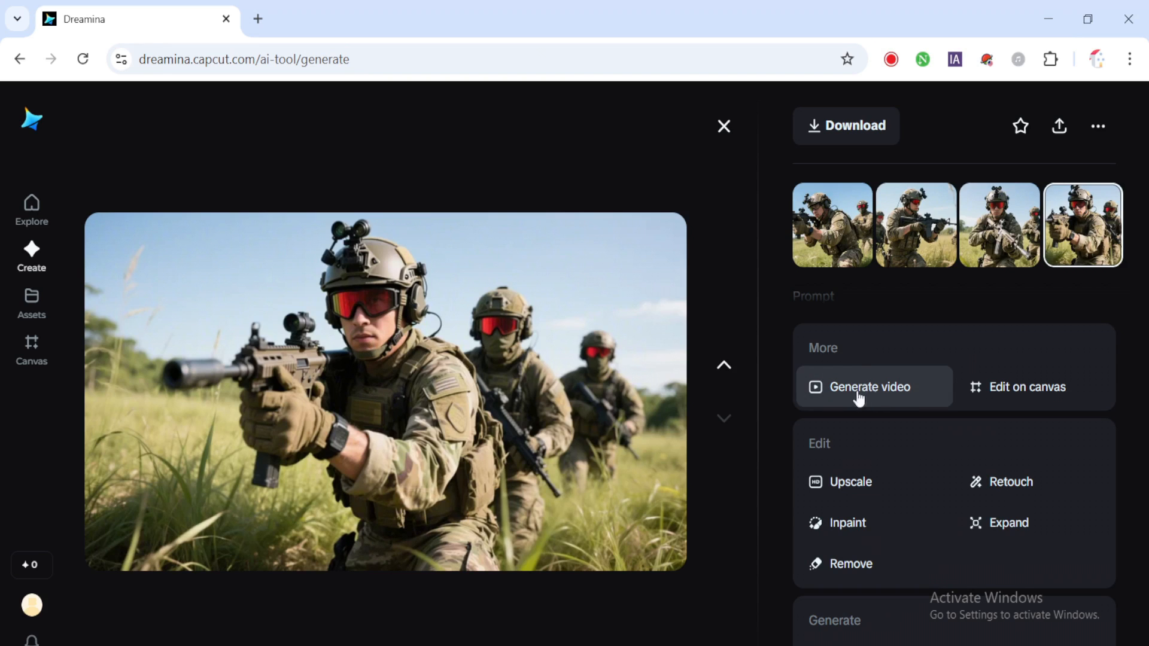
mouse_move(1031, 387)
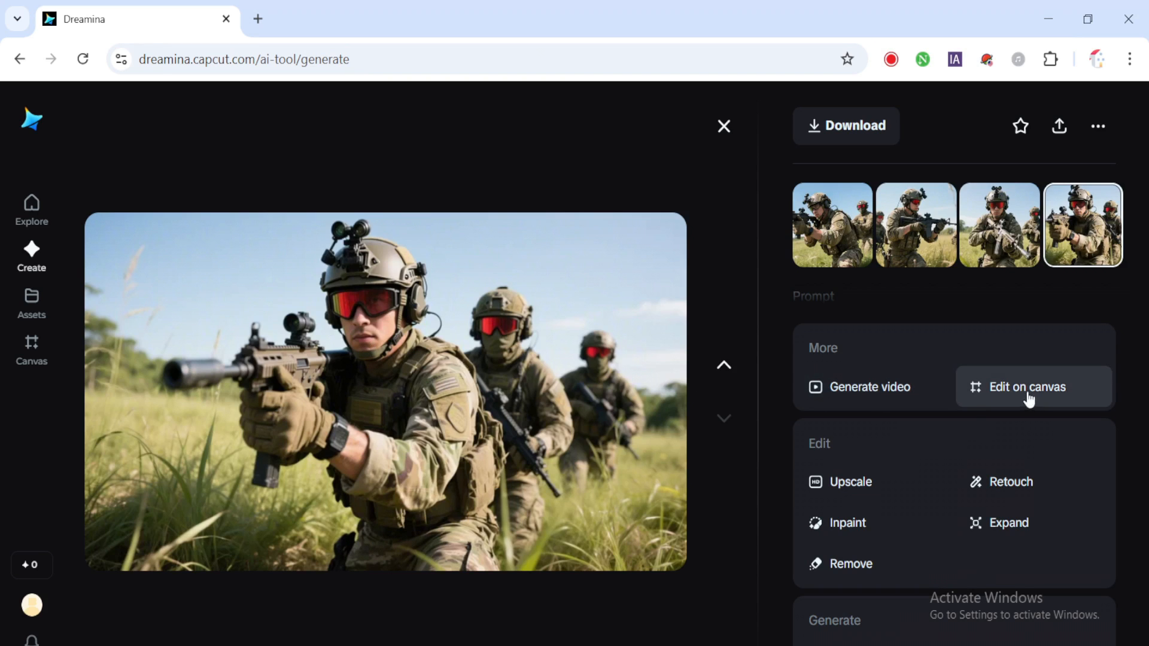
mouse_move(853, 497)
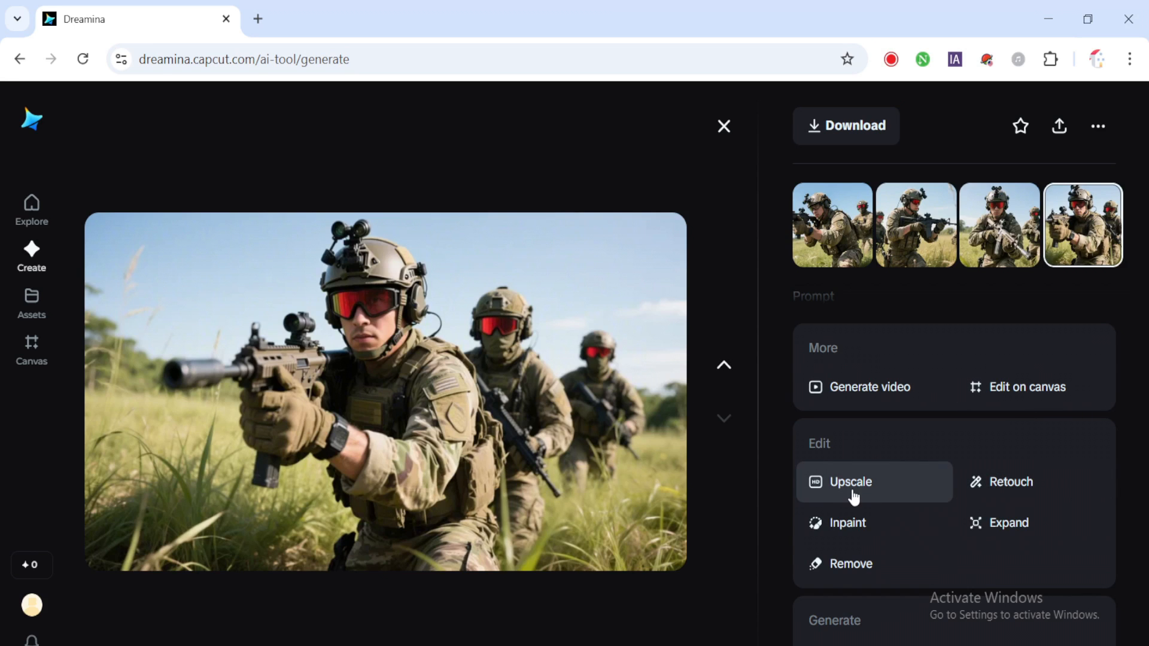
mouse_move(1001, 528)
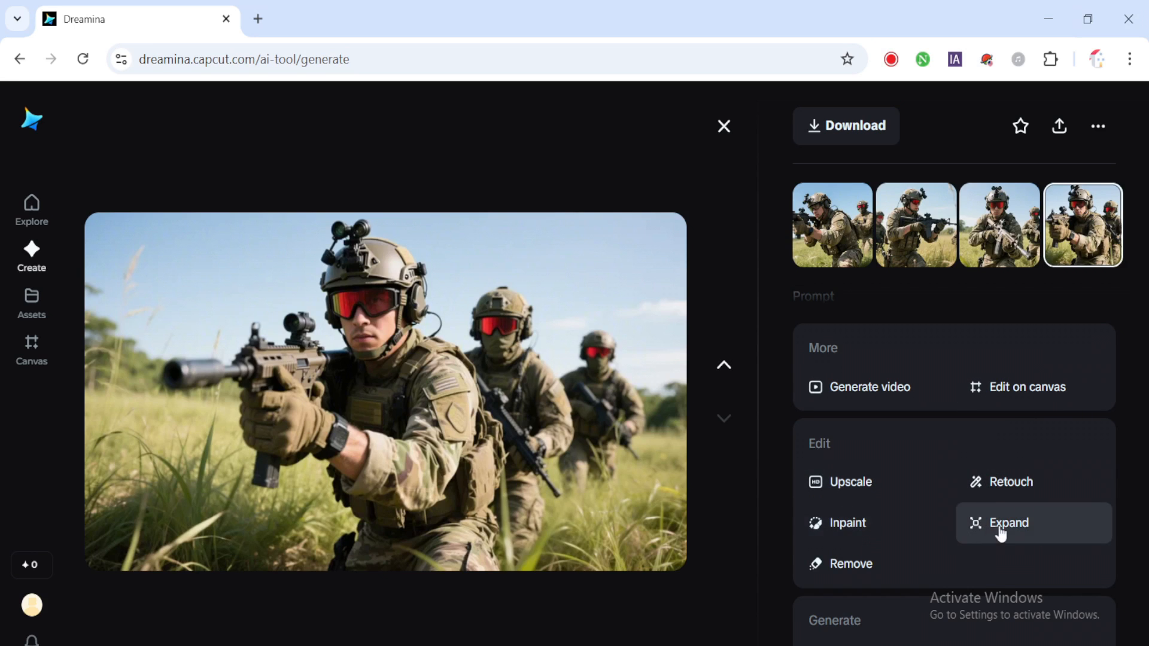
mouse_move(870, 387)
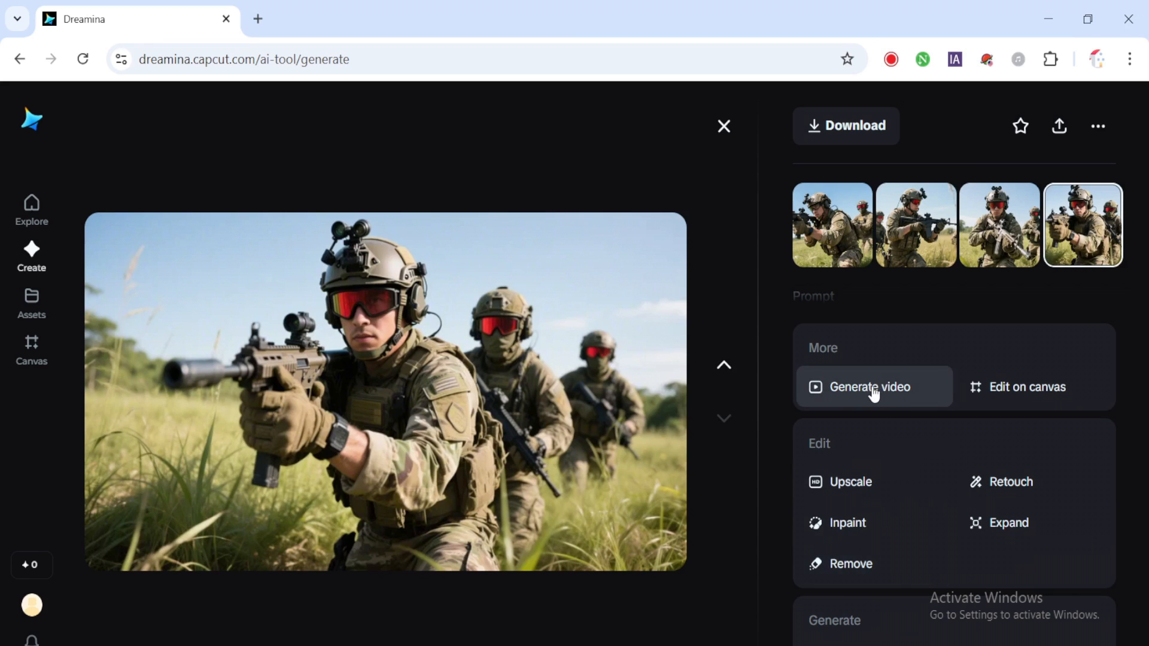
Start a Video 3.0 clip from the fourth soldier image with a 10s duration
left_click(873, 387)
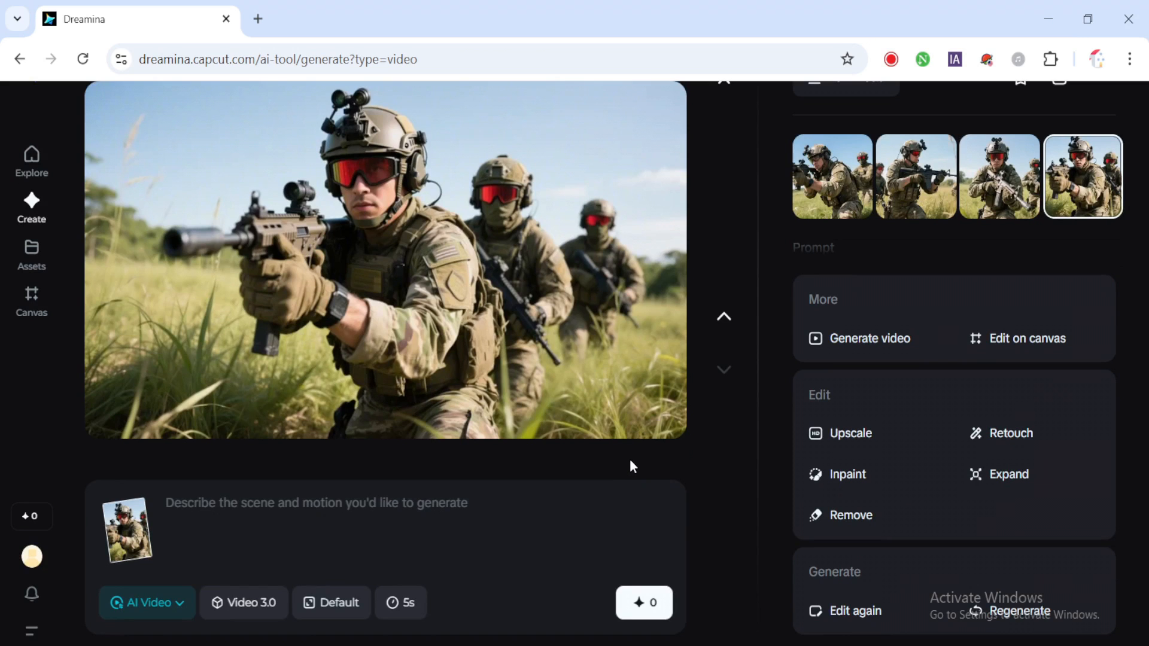
left_click(205, 507)
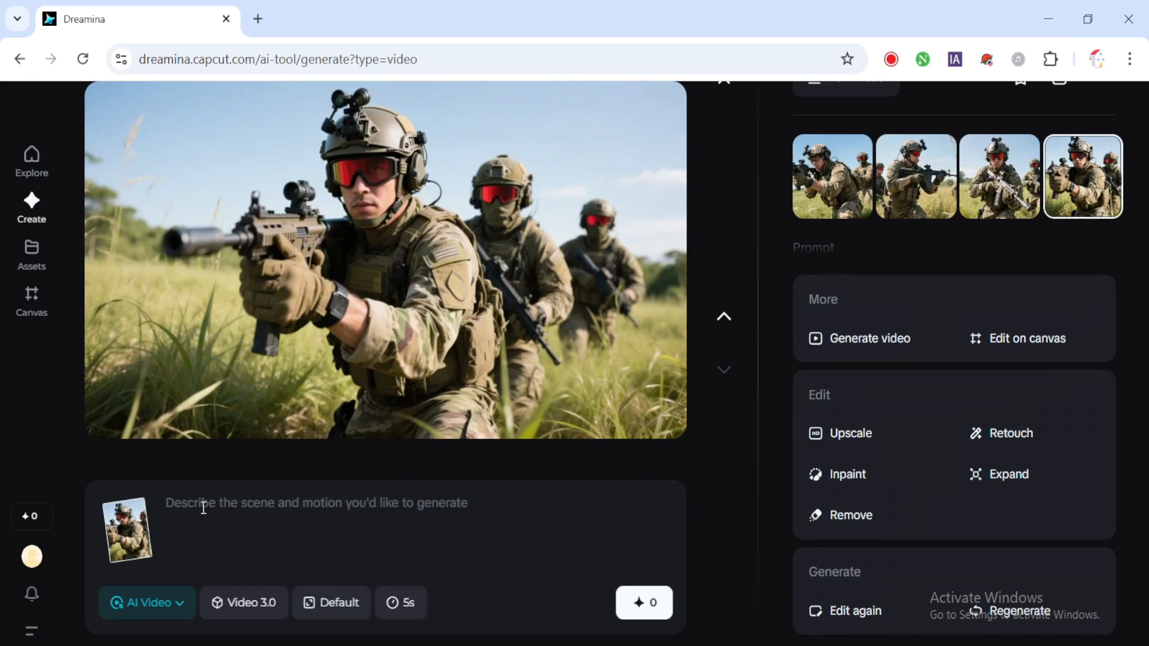
mouse_move(125, 528)
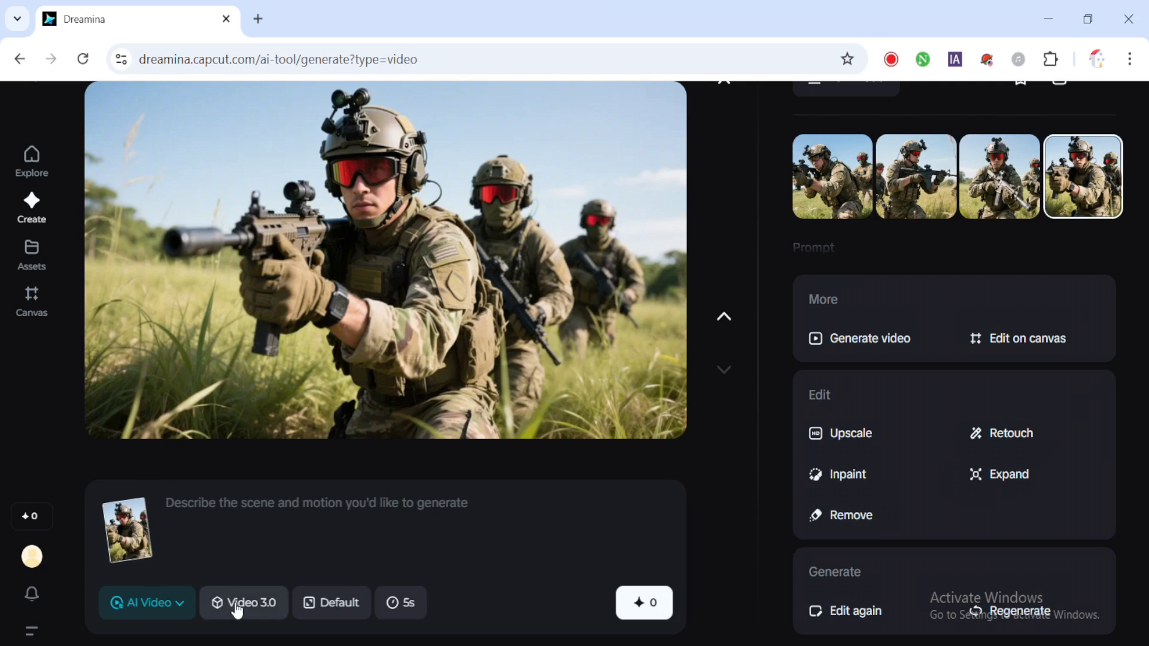
left_click(243, 602)
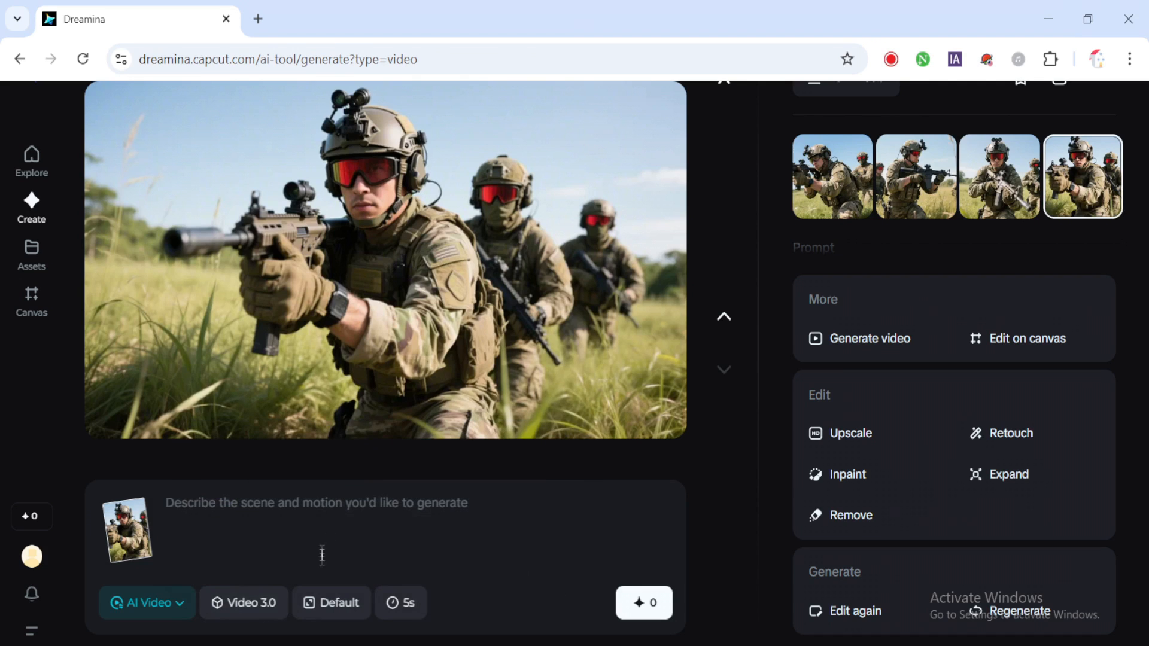
left_click(243, 602)
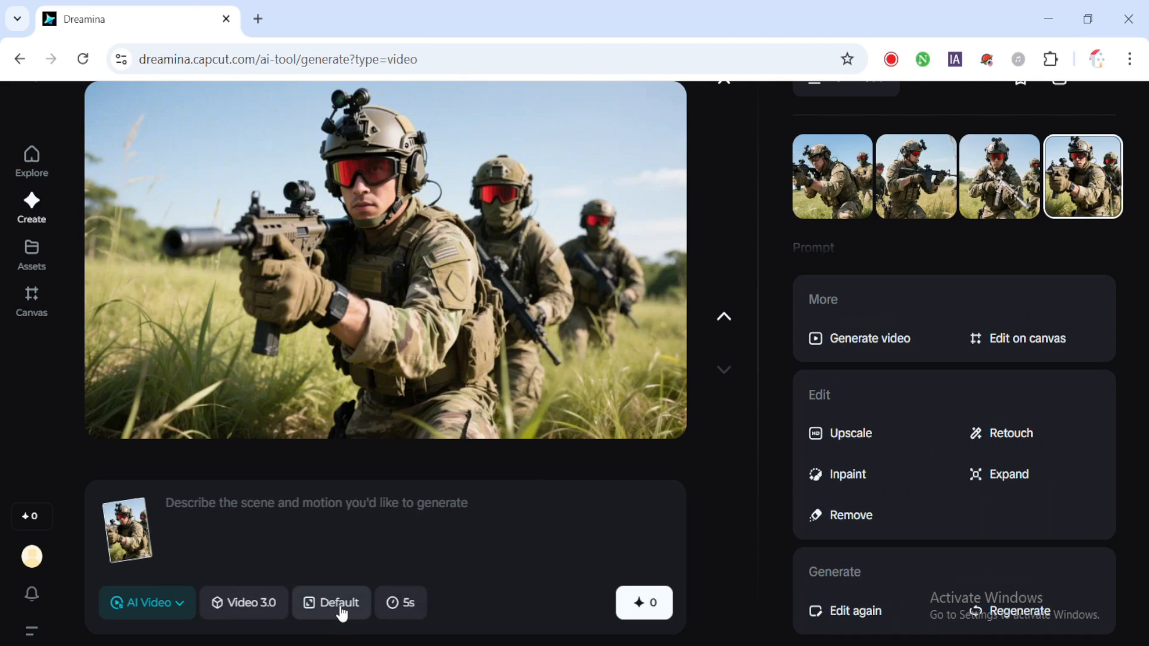
left_click(331, 602)
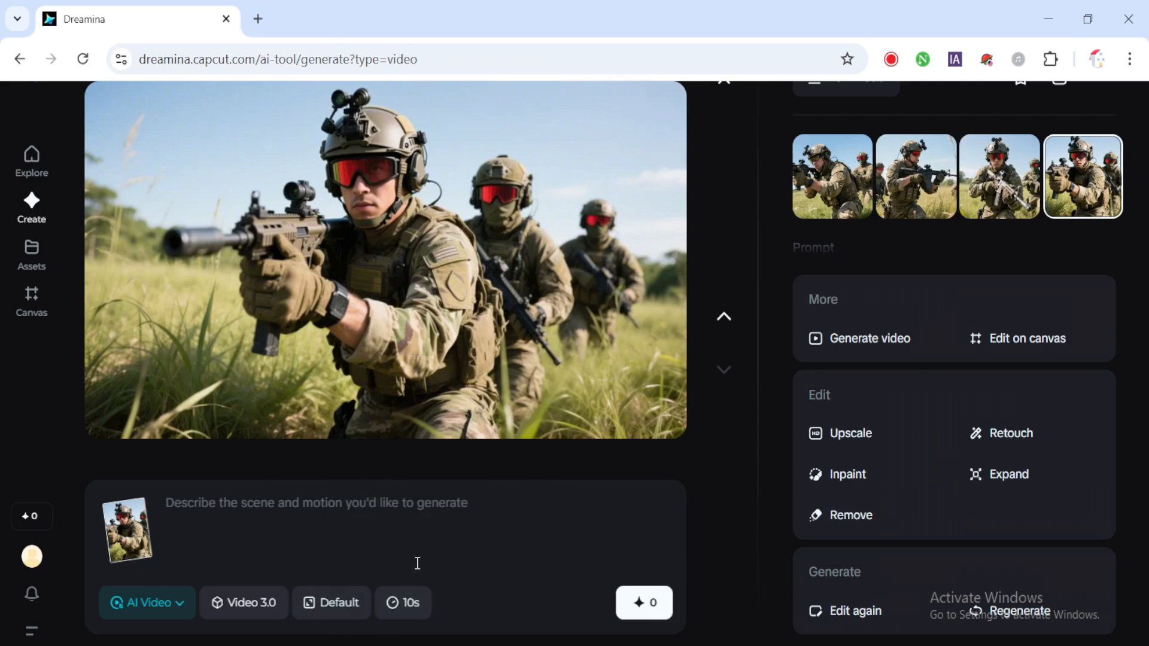
mouse_move(267, 585)
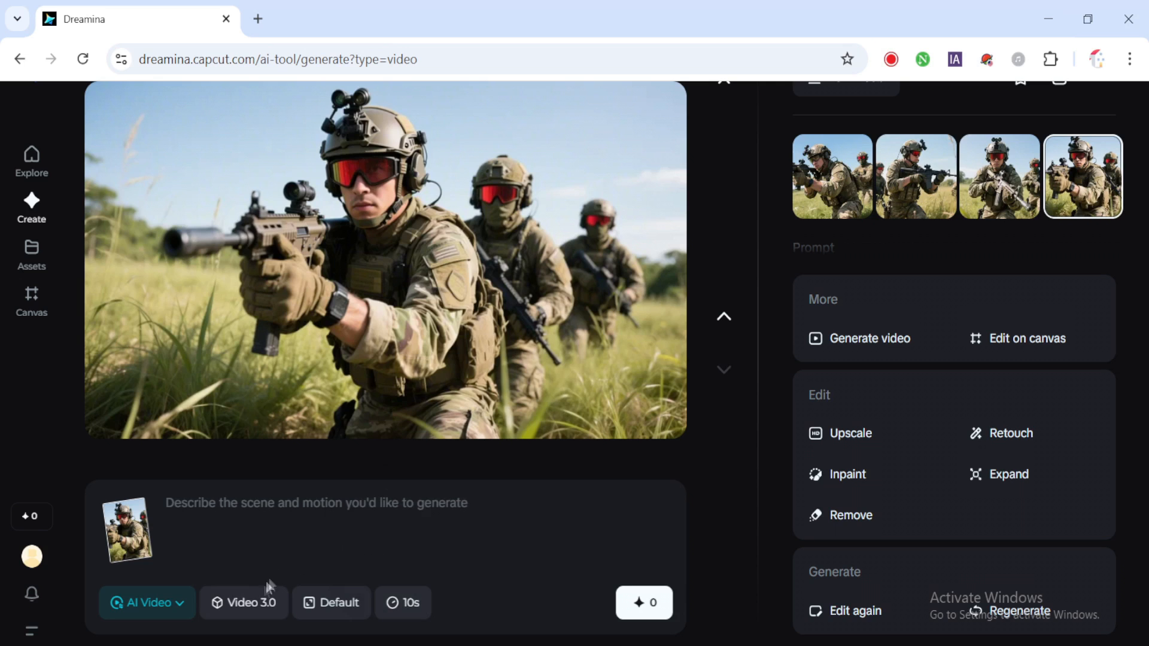
left_click(243, 602)
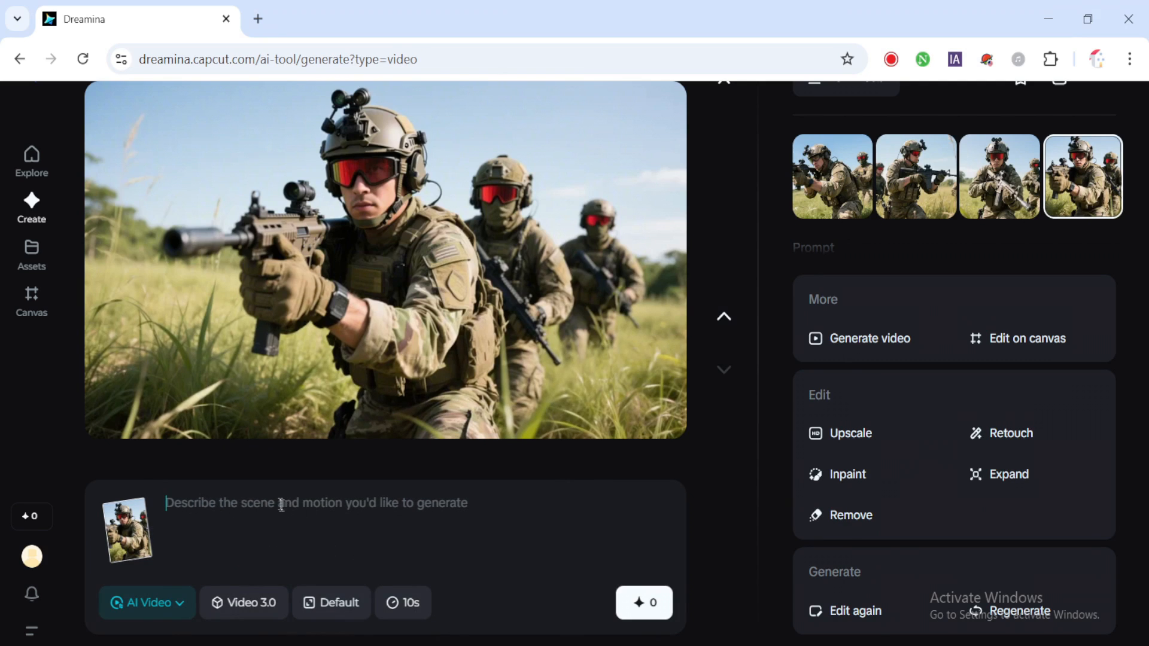
Write the prompt 'A special forces soldier moves forward quickly with caution, then raises his rifle...' and select it
type("A special forces soldier moves forward quickly with caution, then raises his rifle into a combat-ready stance.")
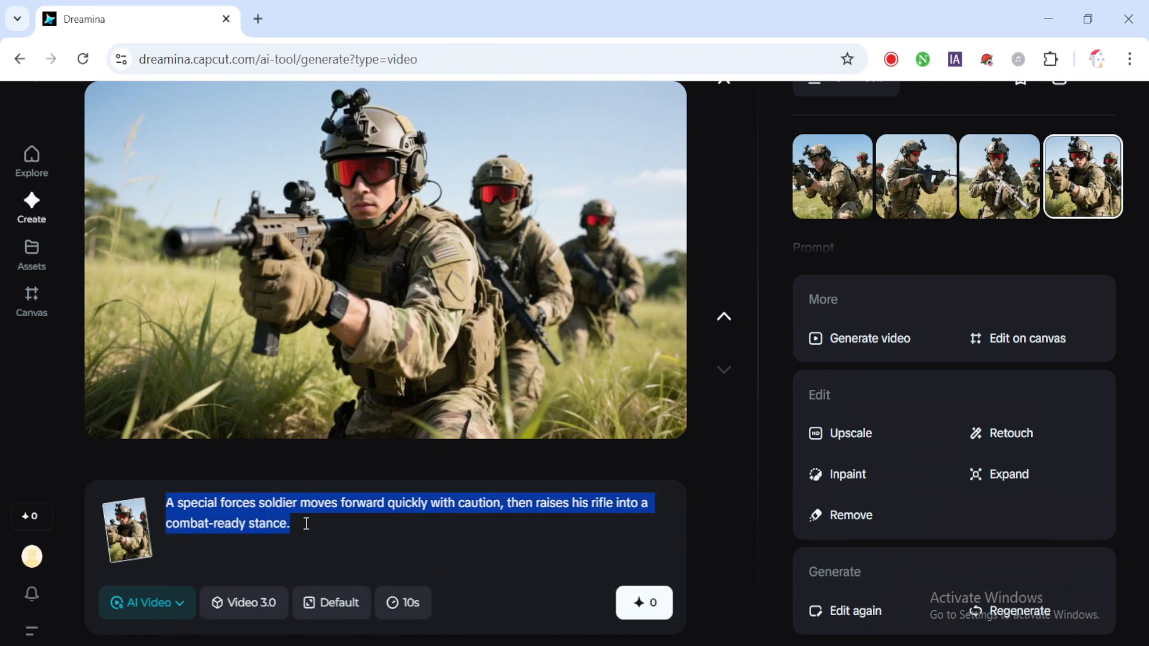
left_click(297, 525)
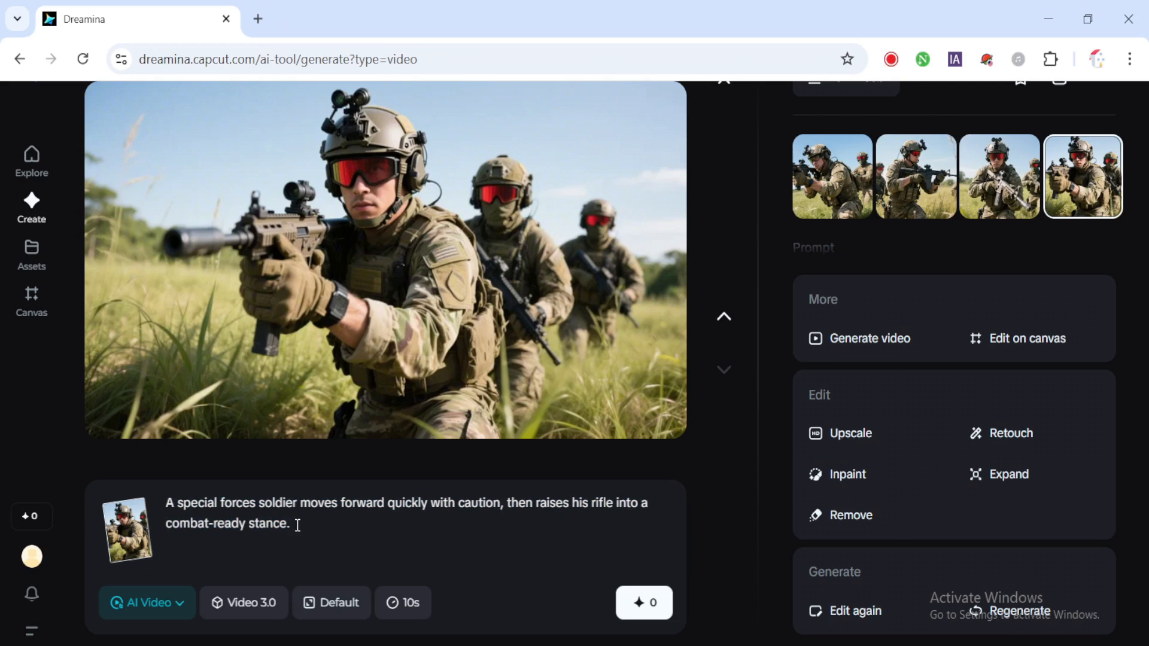
triple_click(408, 503)
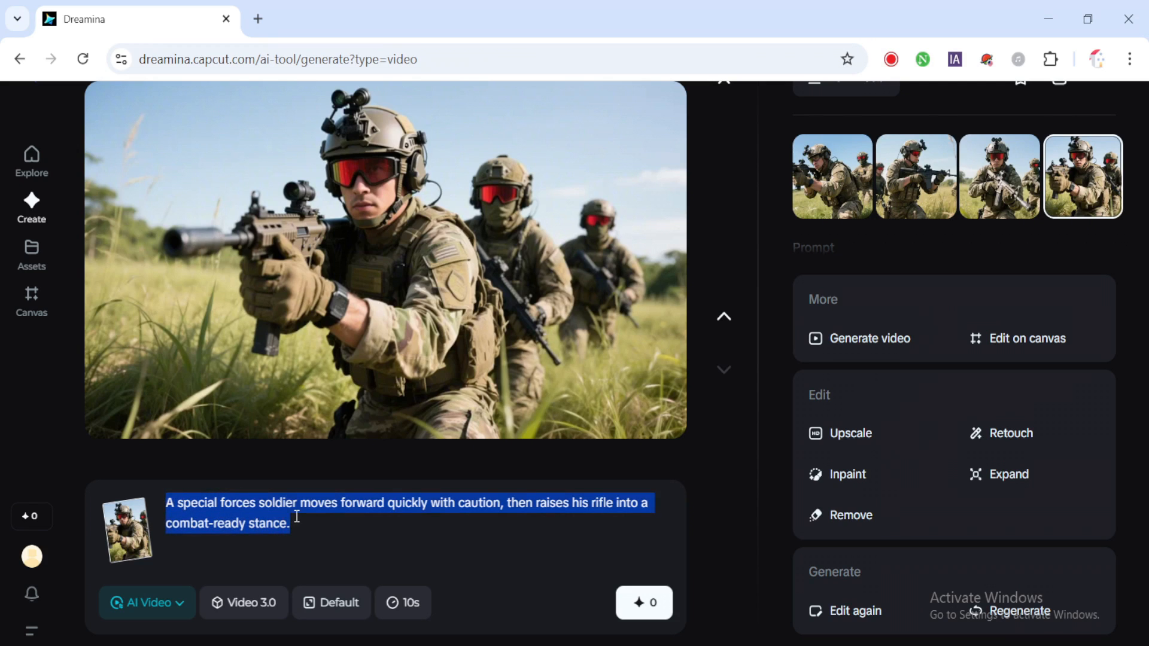
left_click(663, 549)
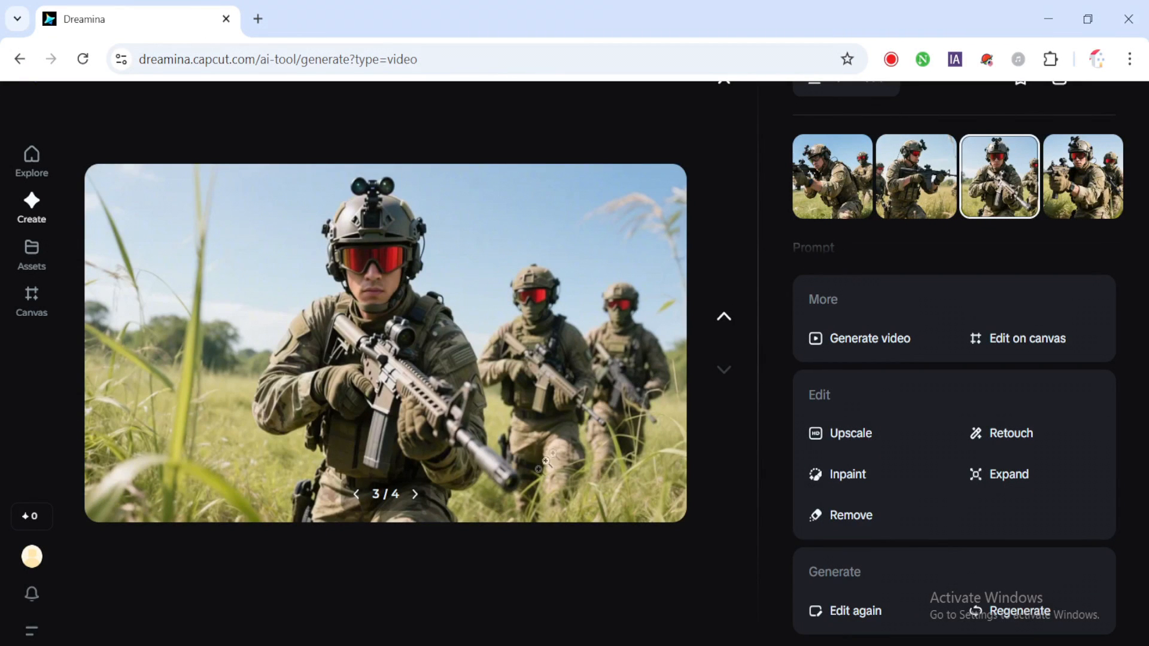
View the first grass-soldier variant, then return to the third as the animated image
left_click(833, 176)
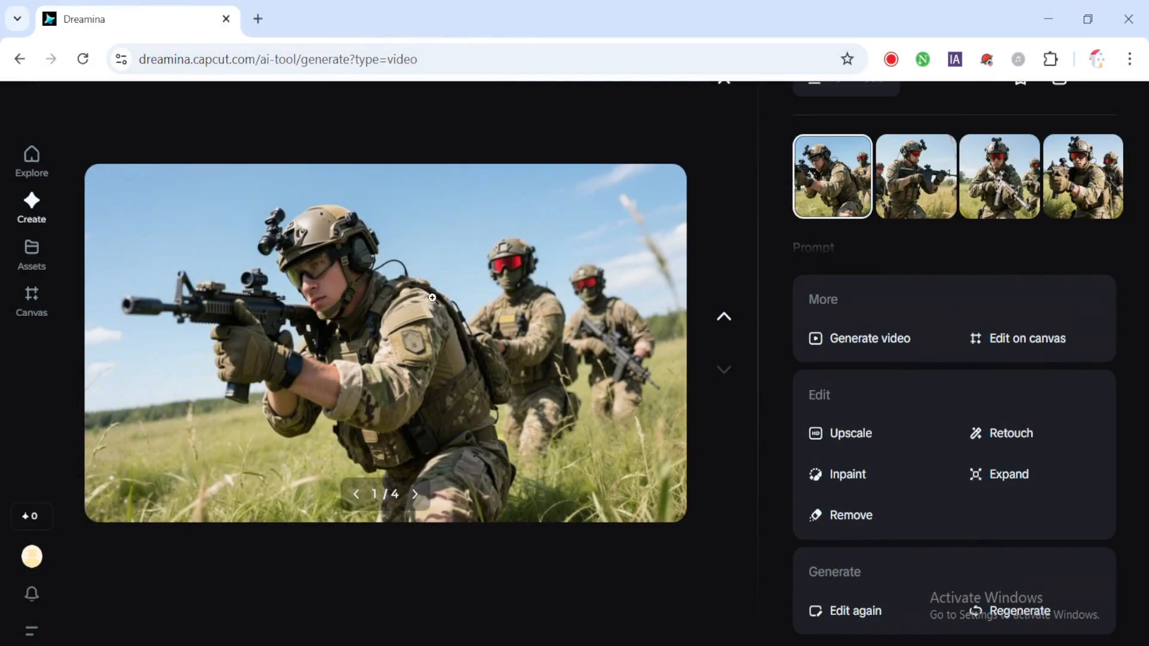
left_click(999, 177)
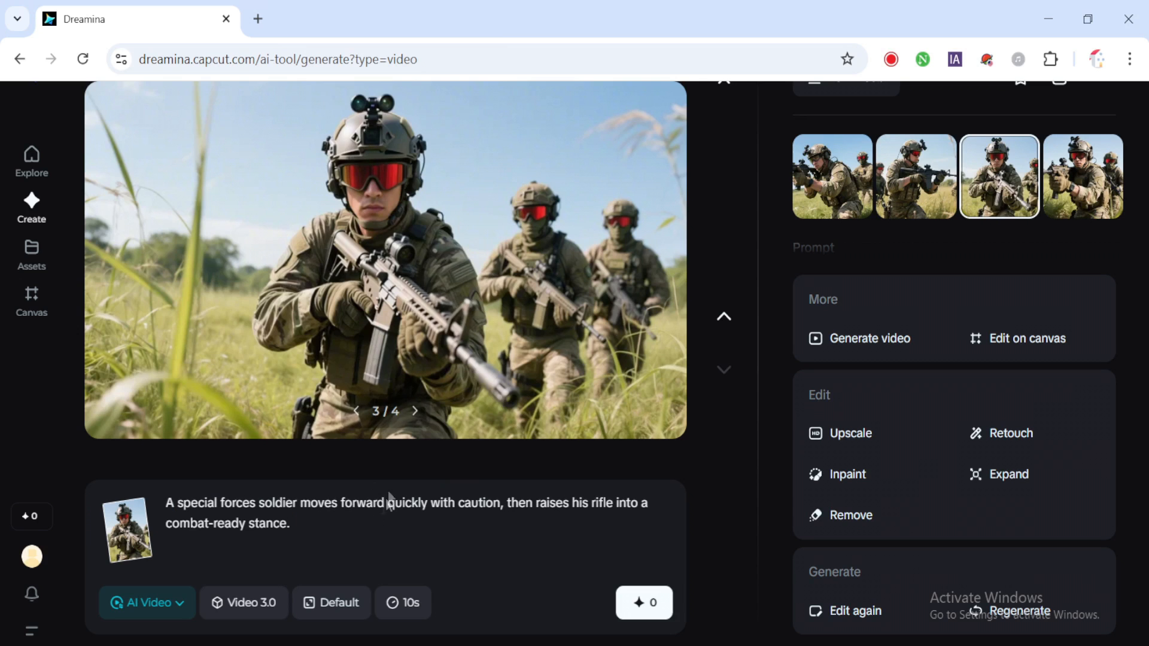
Switch to the Video S2.0 Pro model and check that only 5s clips are offered
left_click(243, 602)
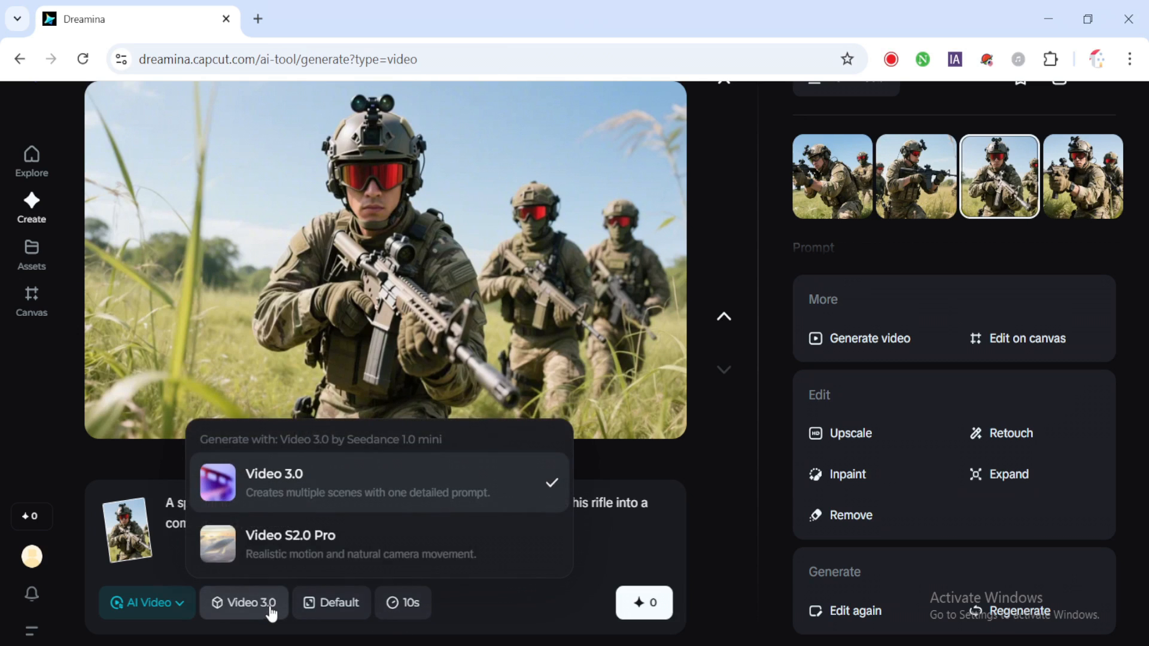
left_click(290, 544)
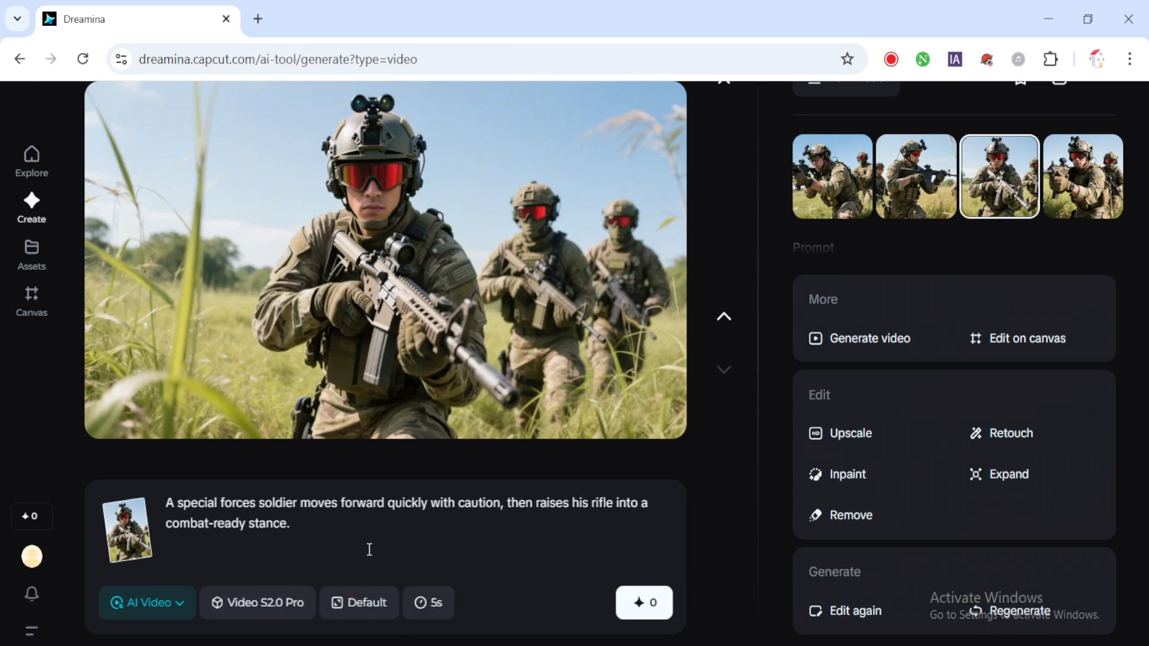
left_click(429, 602)
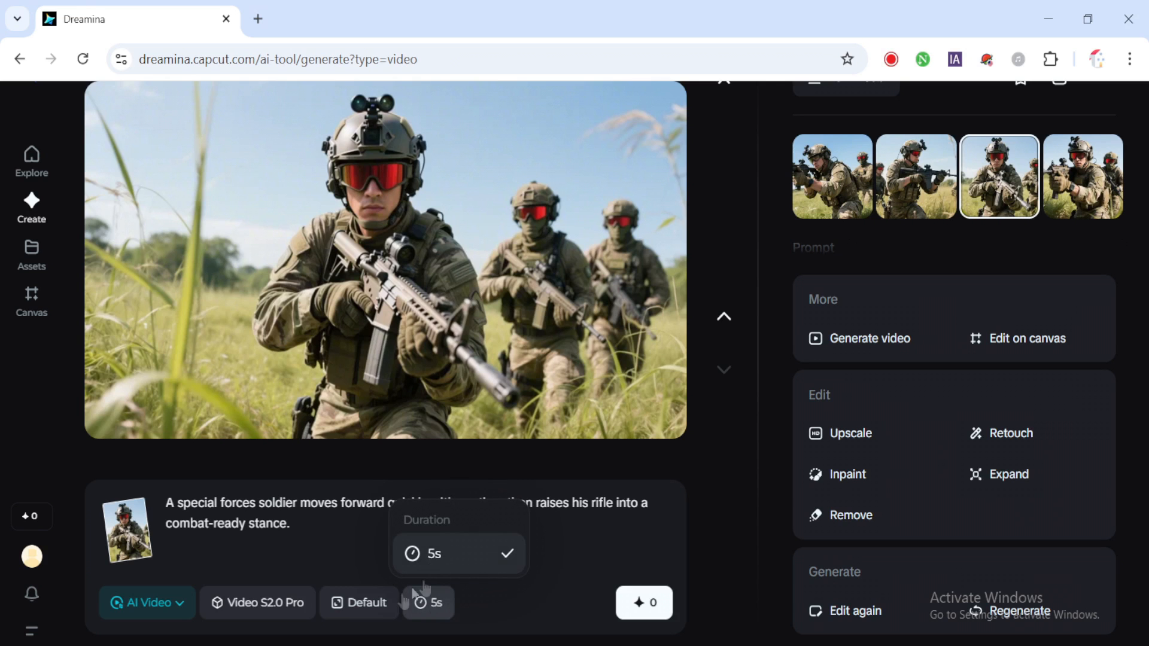
left_click(256, 602)
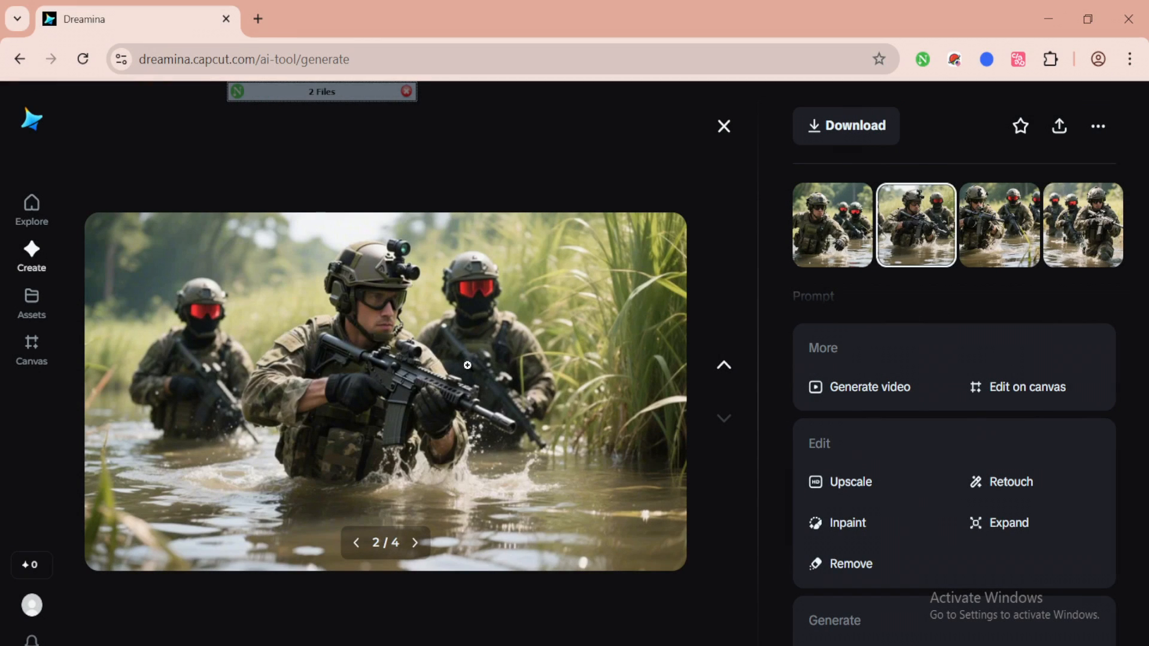
Review the water-soldier variants and start a video from the second one
left_click(998, 225)
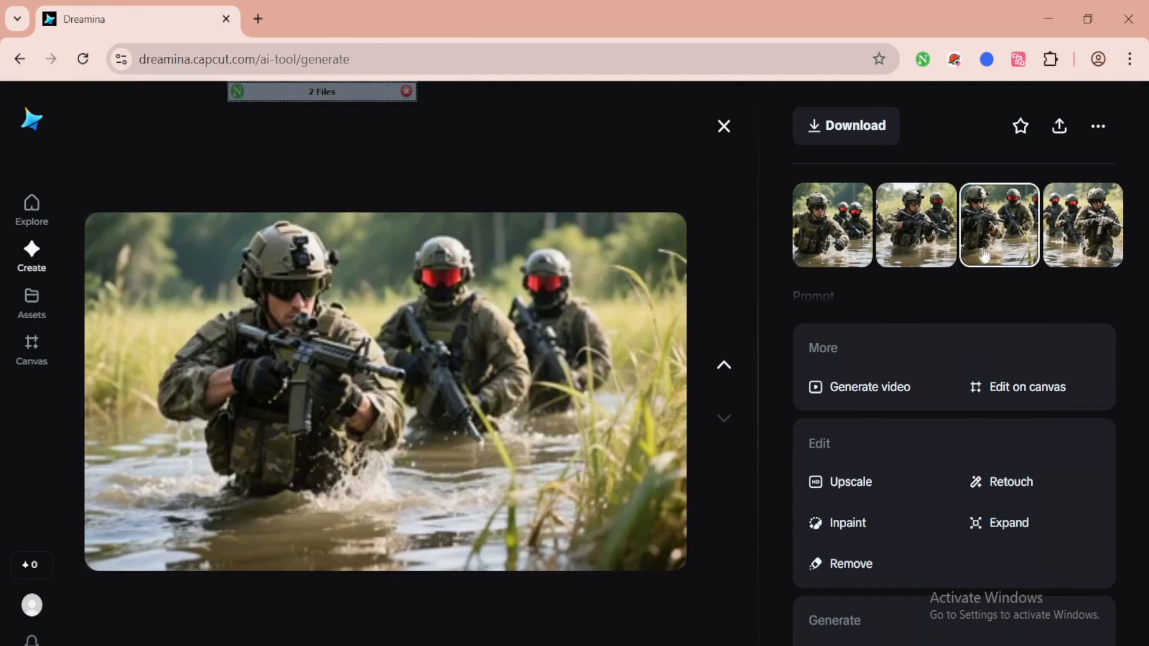
mouse_move(693, 372)
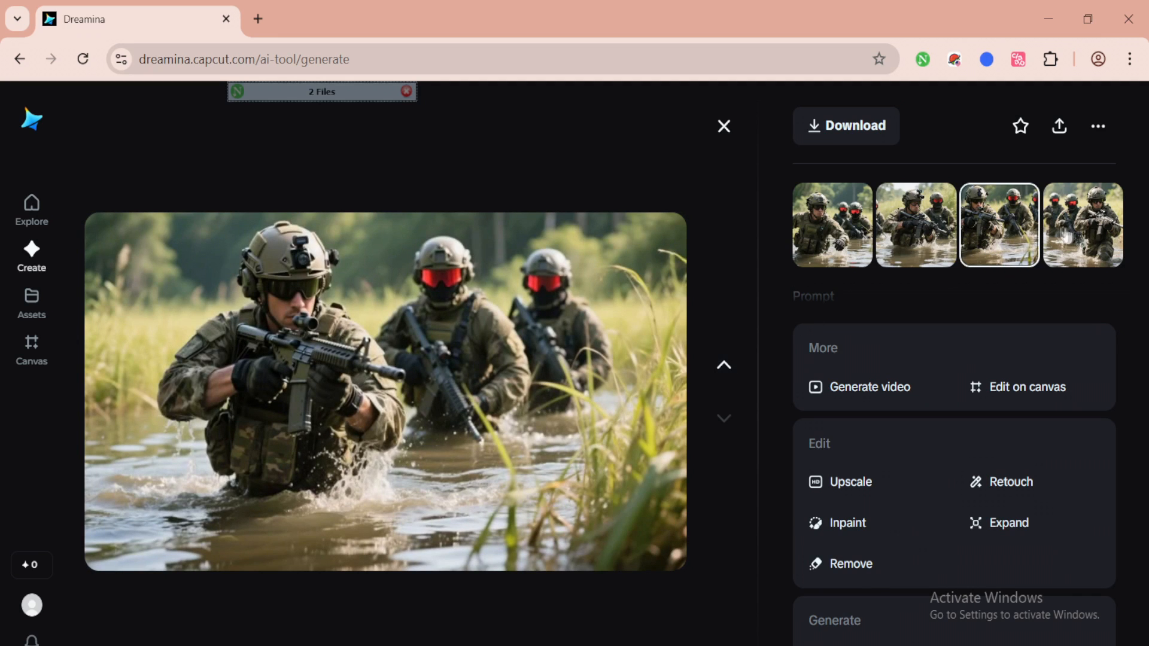
left_click(1082, 225)
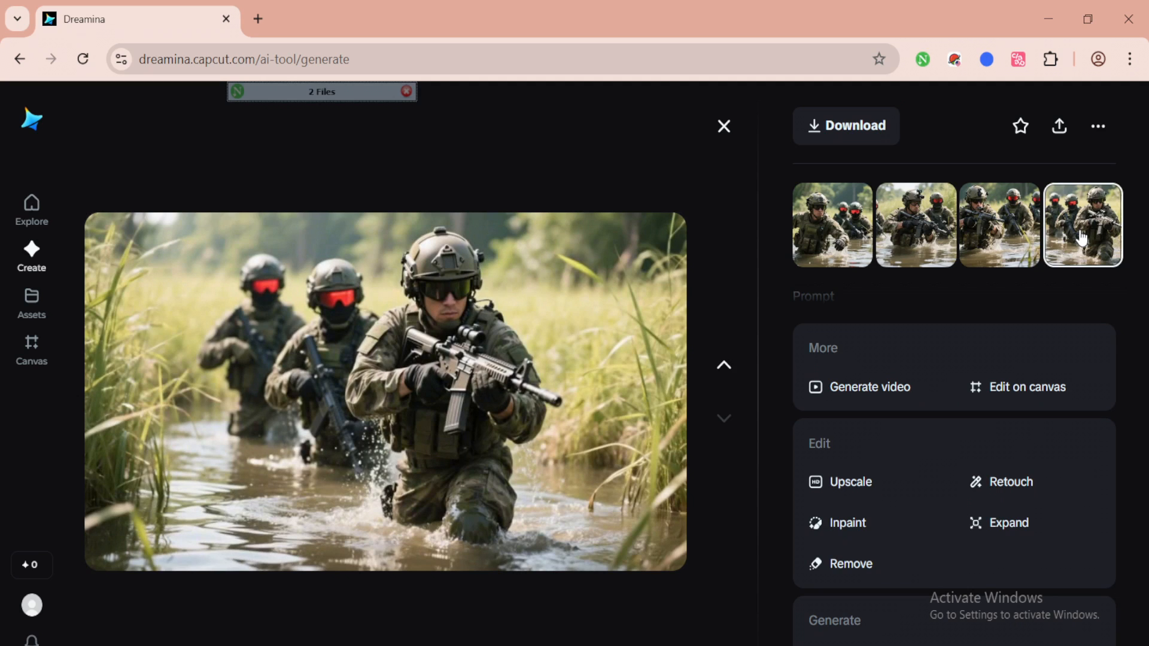
left_click(999, 225)
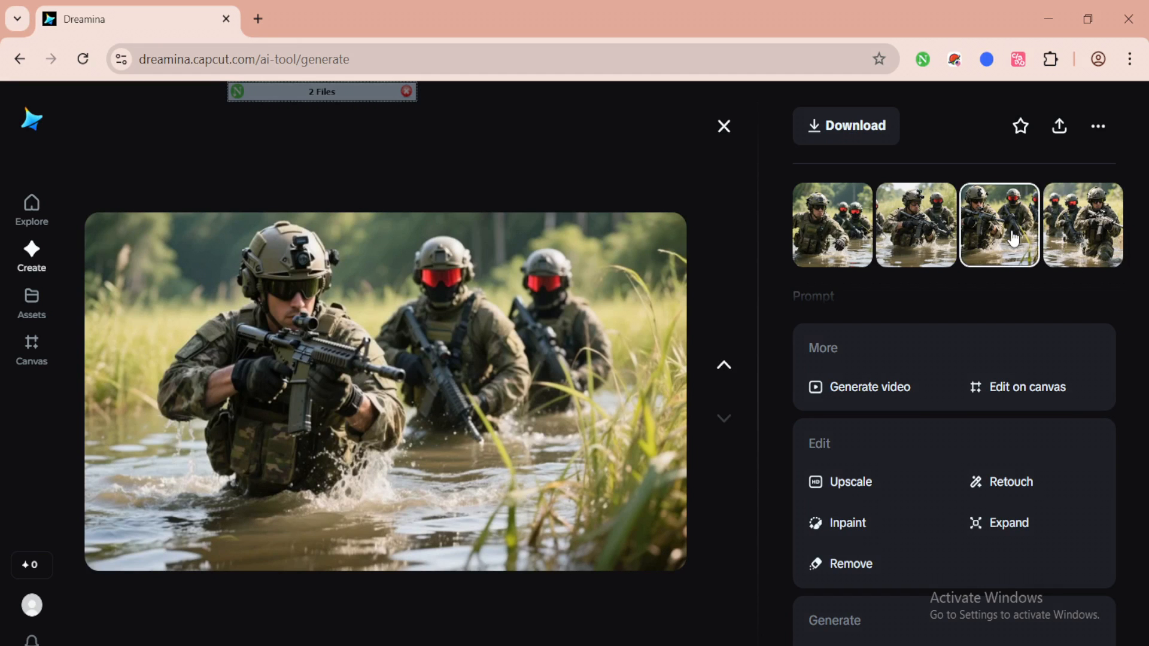
left_click(916, 223)
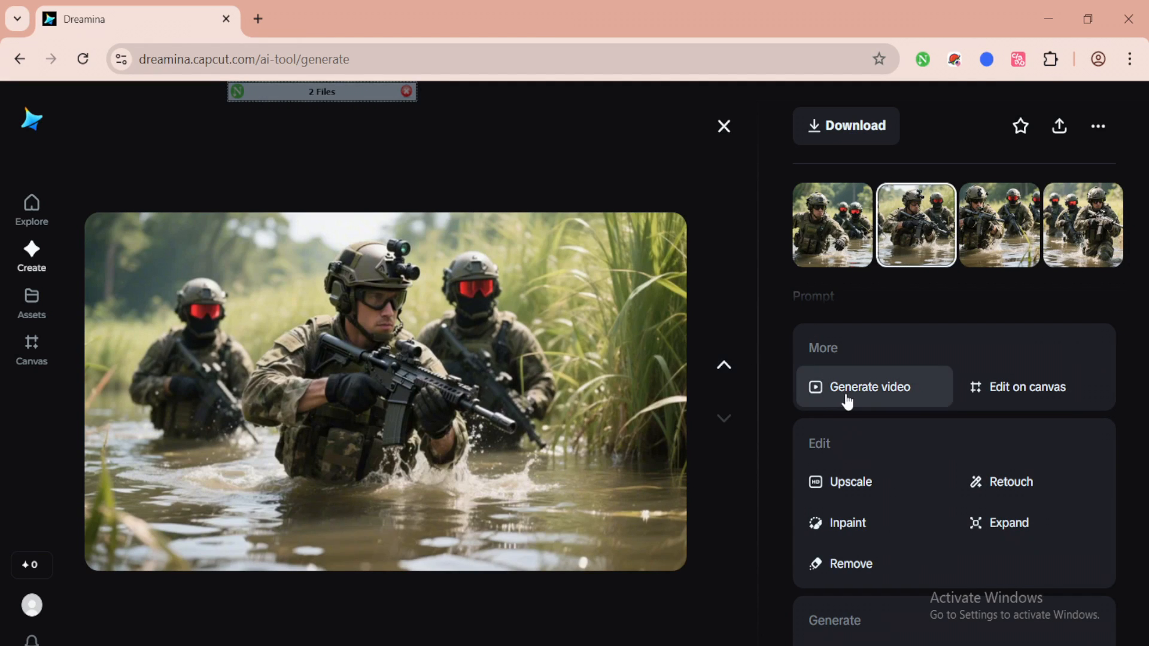
left_click(870, 386)
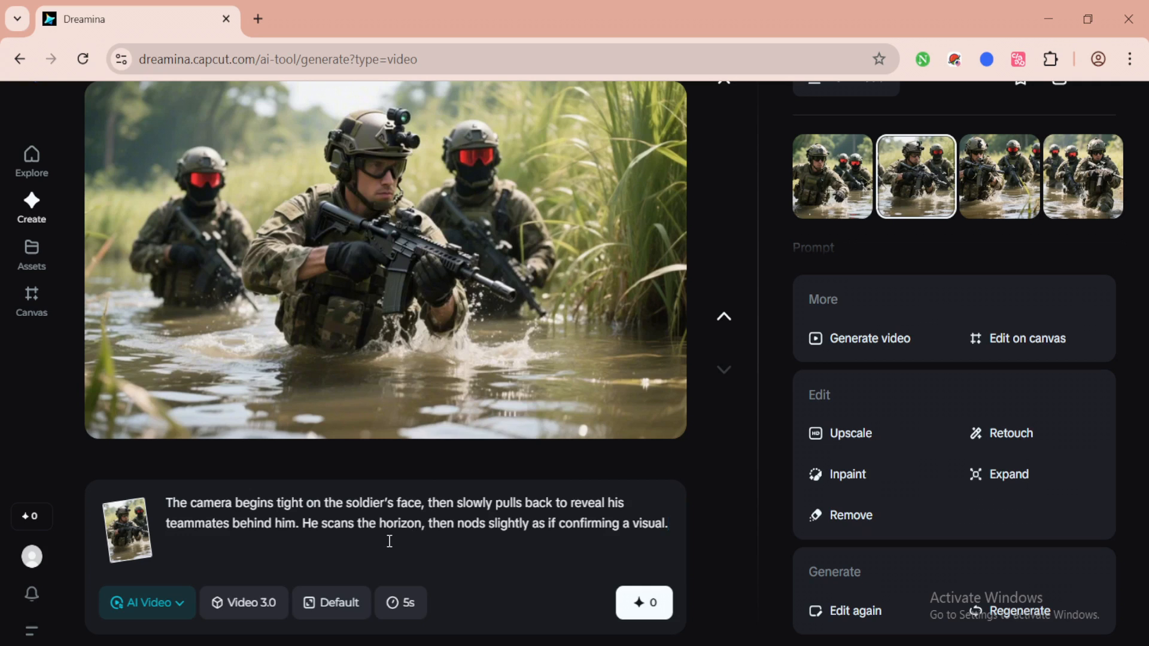
Set the clip duration to 10 seconds from the length dropdown
left_click(400, 602)
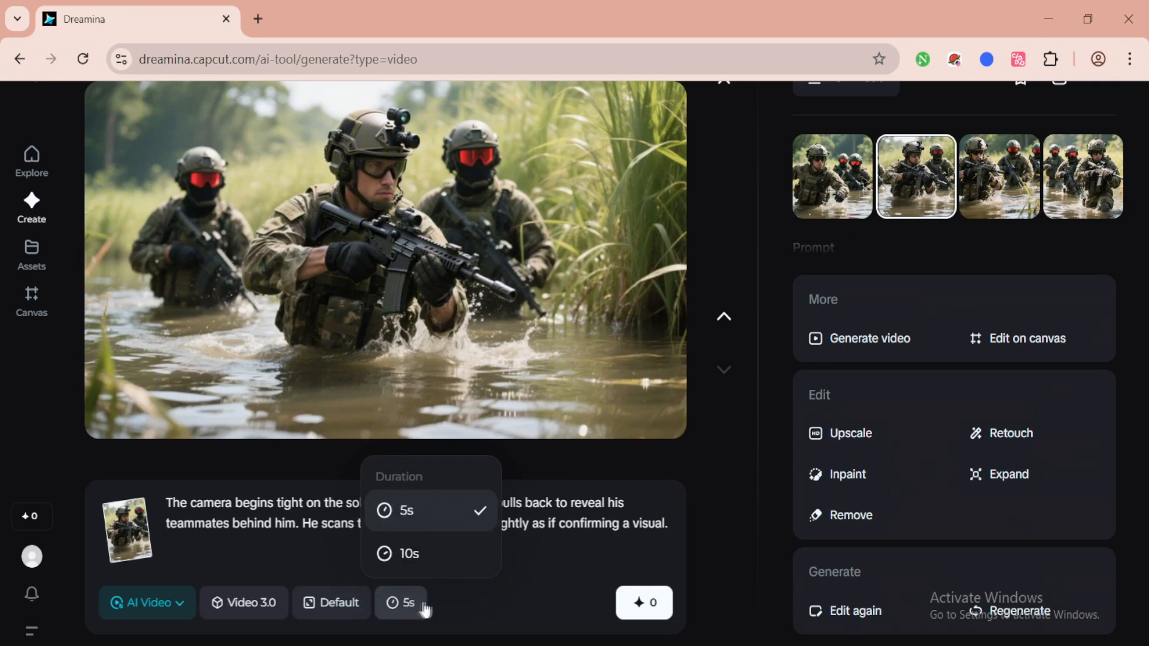
left_click(409, 553)
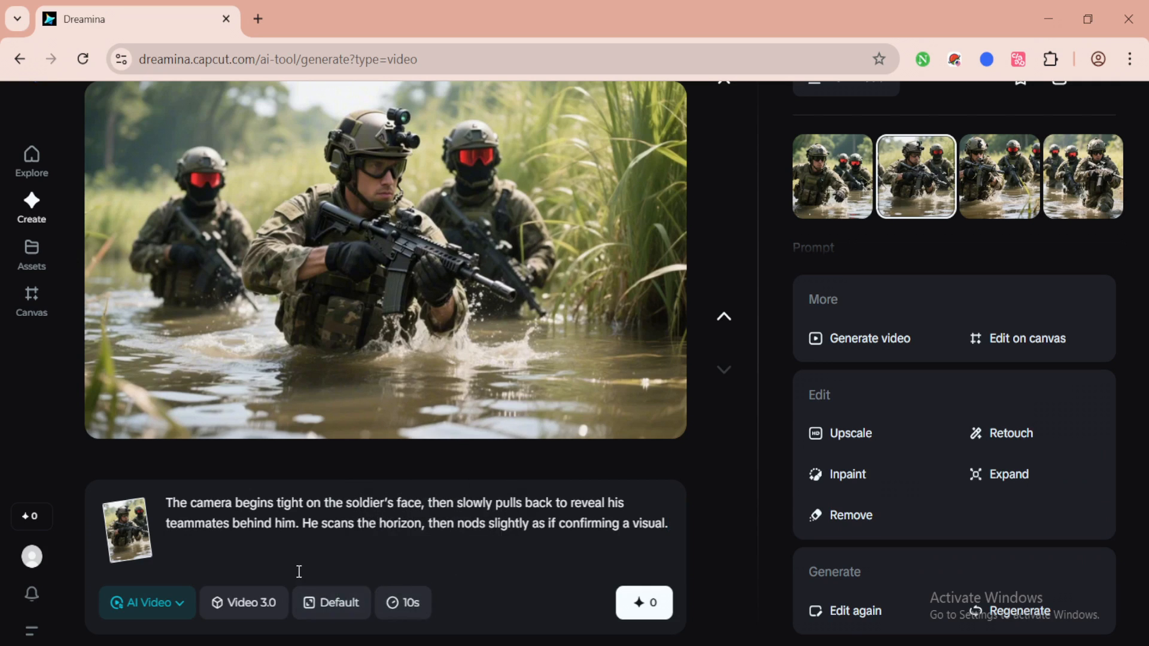
mouse_move(638, 564)
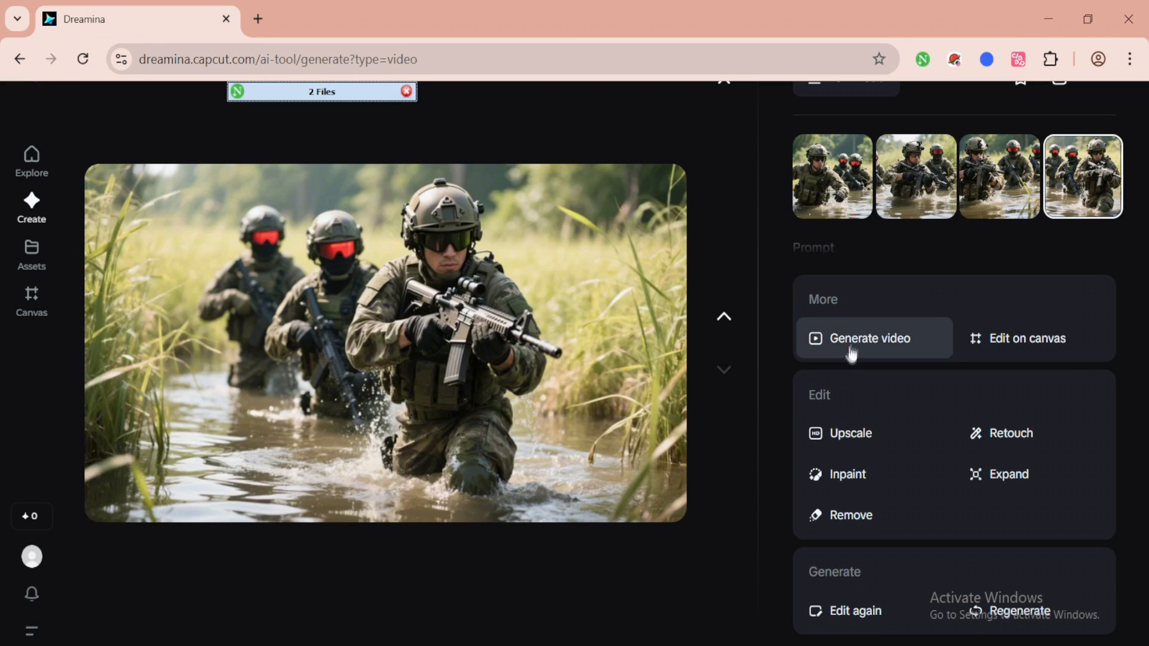
Start a video from the fourth water image and paste the side-to-side dolly prompt
left_click(869, 338)
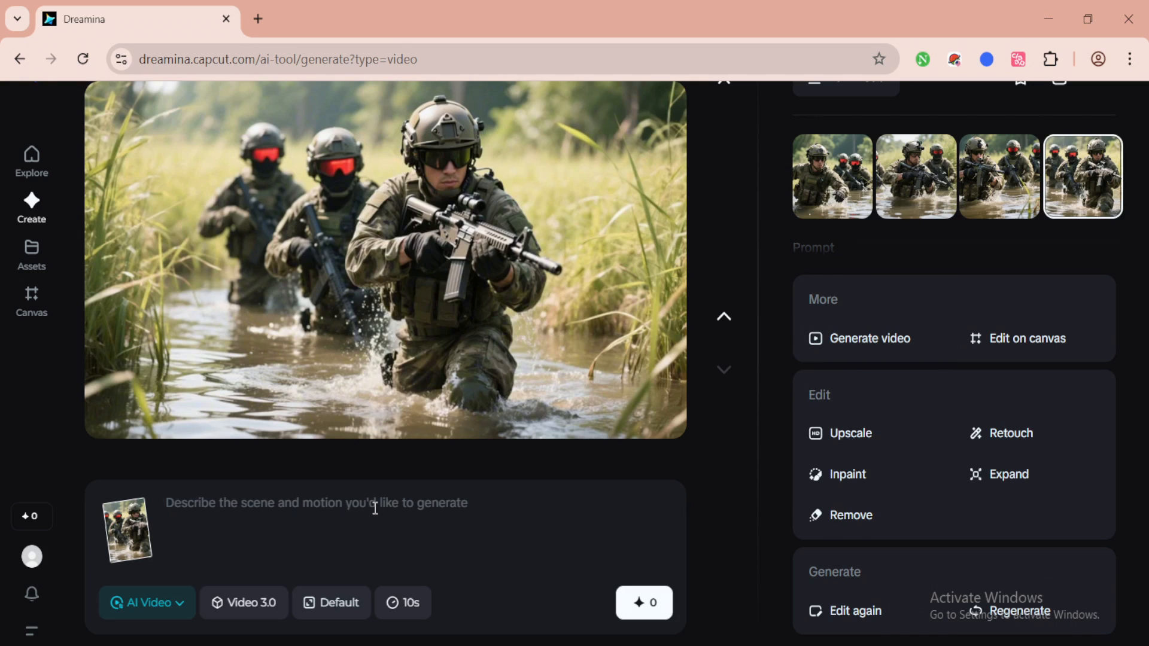
right_click(374, 508)
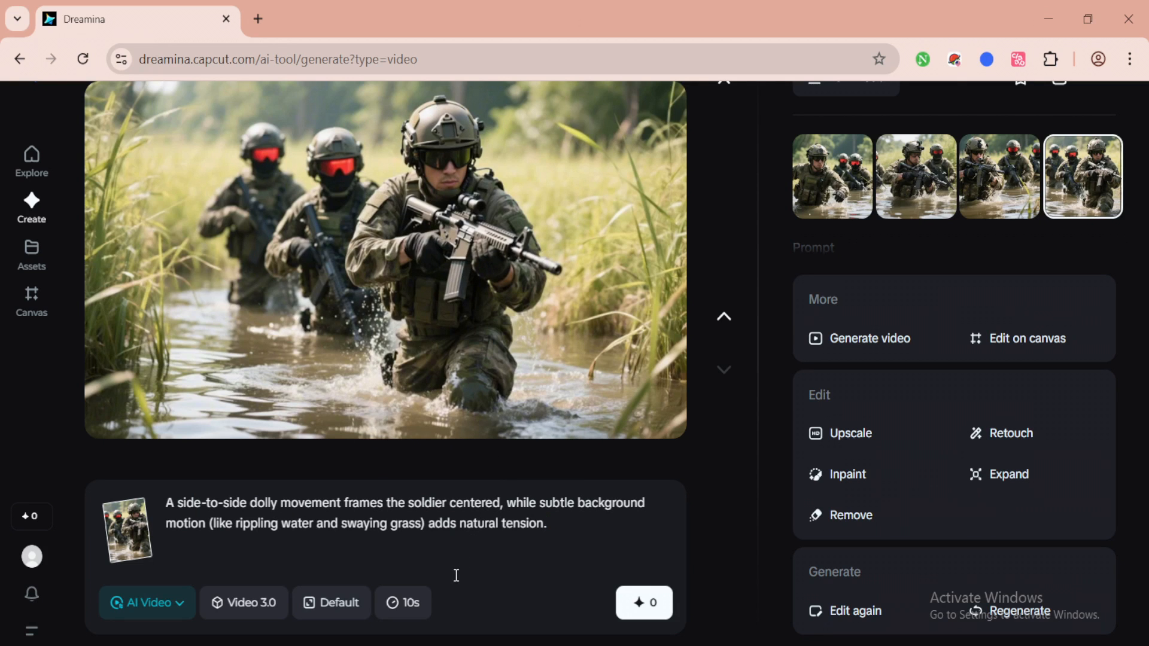
mouse_move(644, 602)
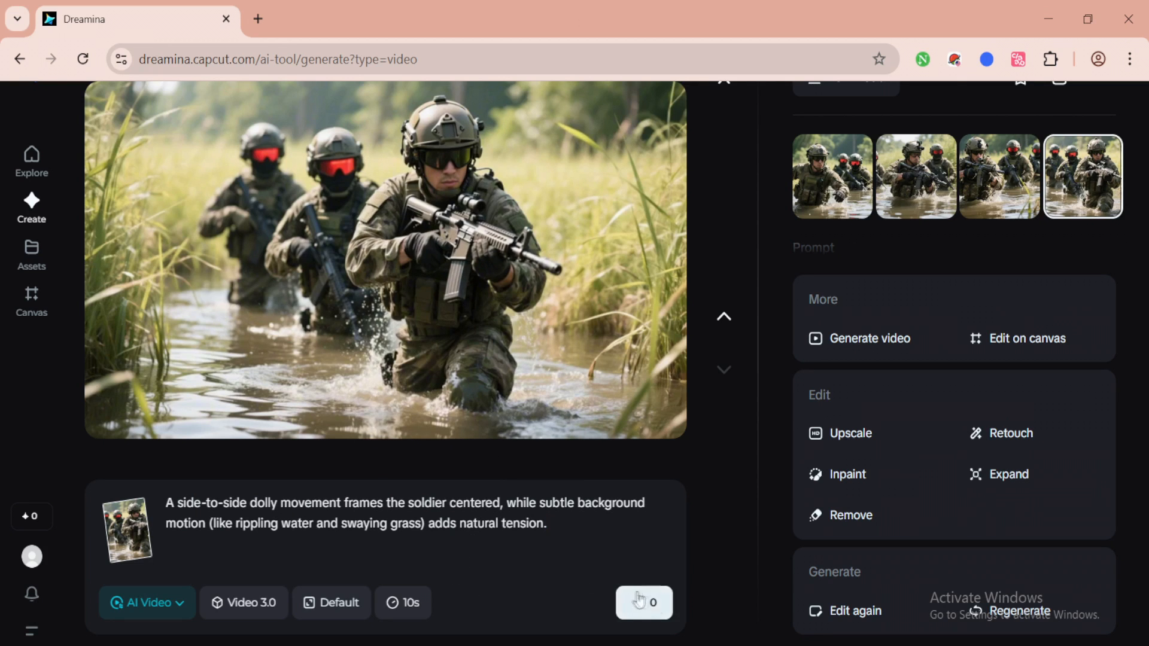
Submit the dolly clip for generation and check it queueing at about 2 hours
left_click(643, 602)
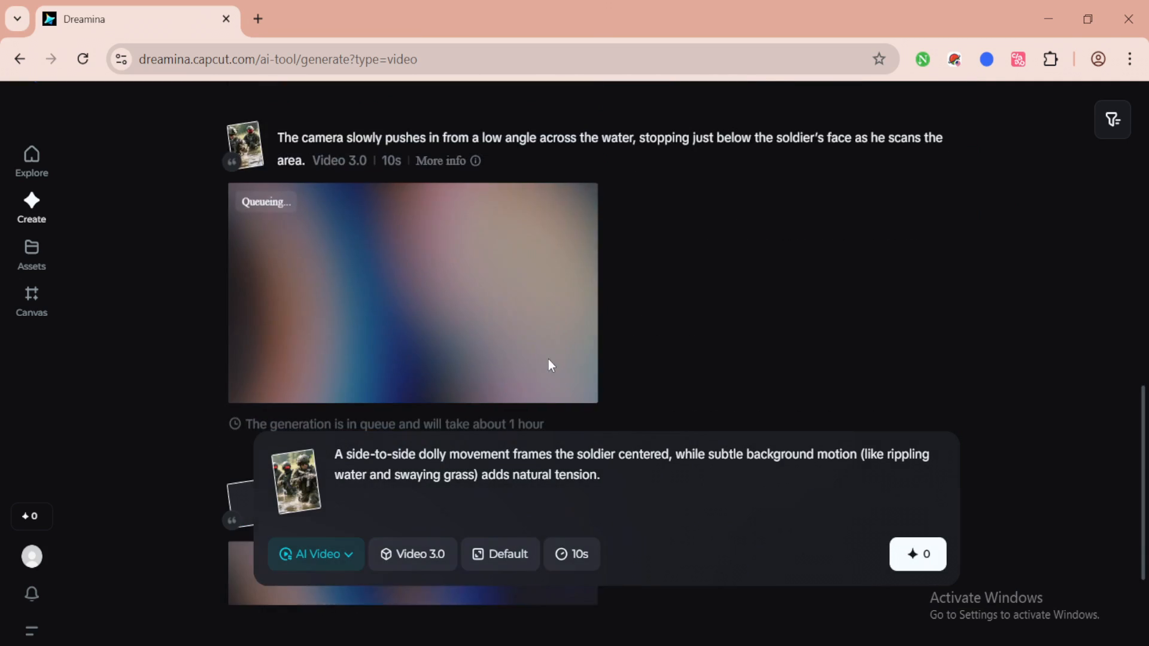
scroll("down", 3)
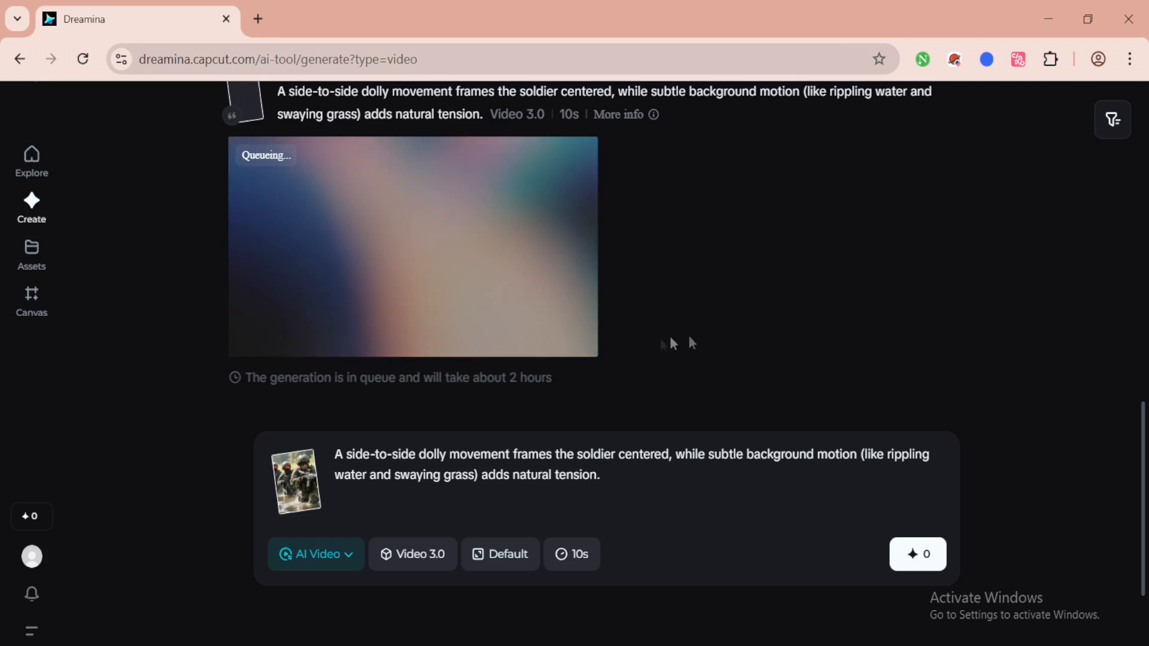
mouse_move(655, 319)
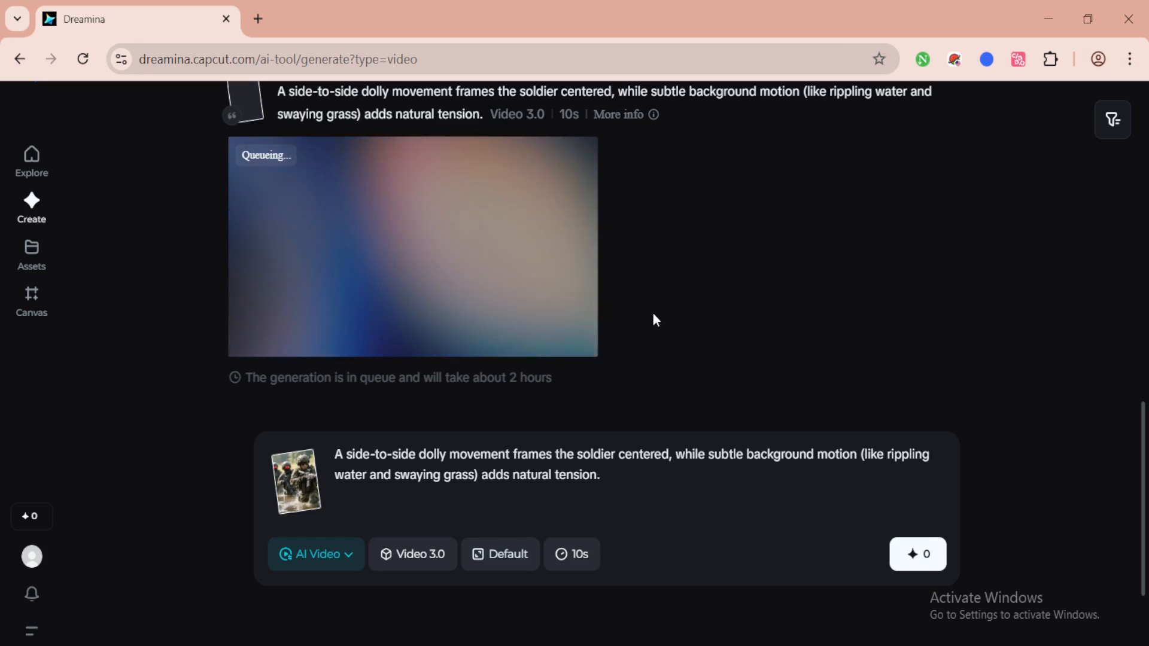